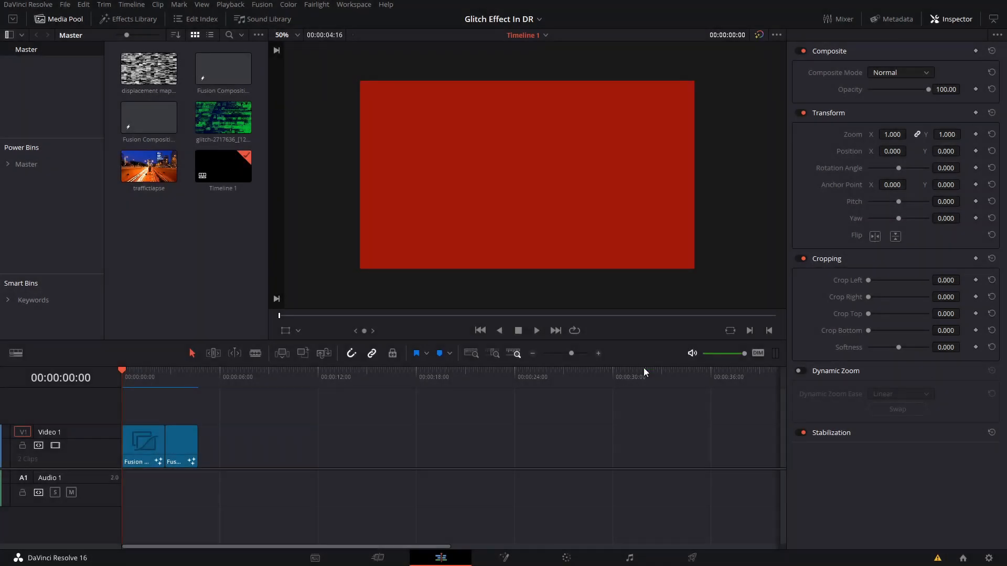
pyautogui.moveTo(576, 428)
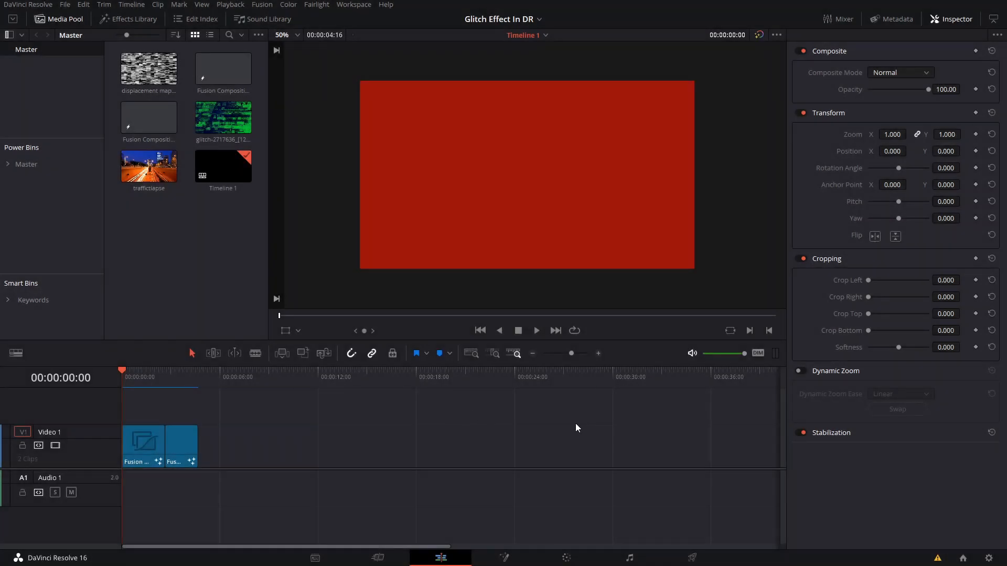
pyautogui.moveTo(374, 379)
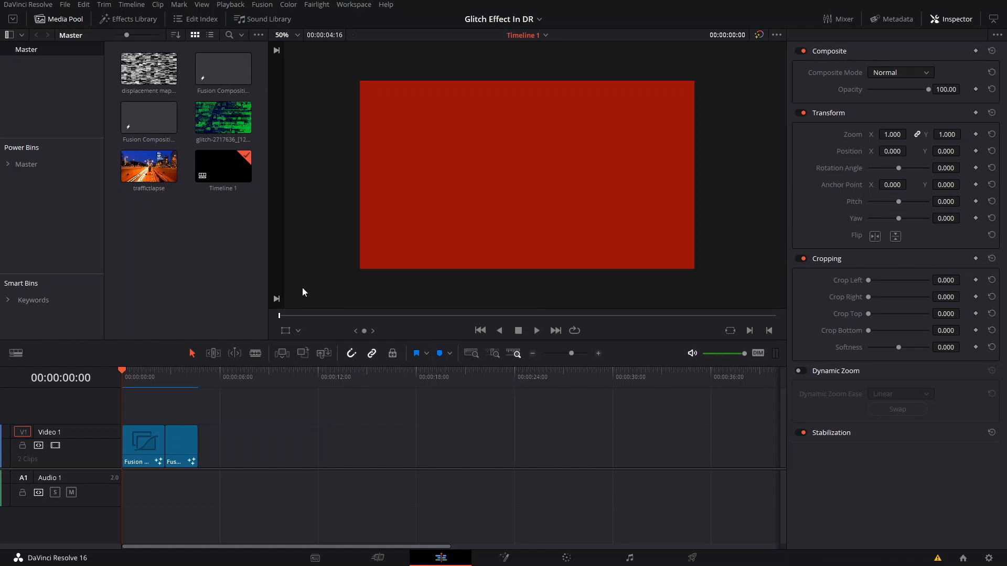
pyautogui.moveTo(219, 446)
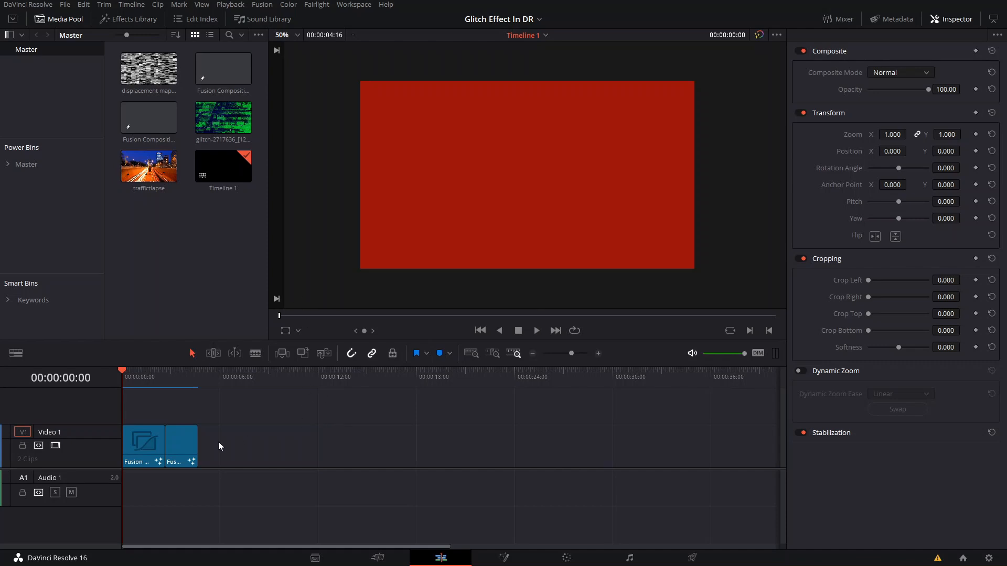
pyautogui.moveTo(195, 388)
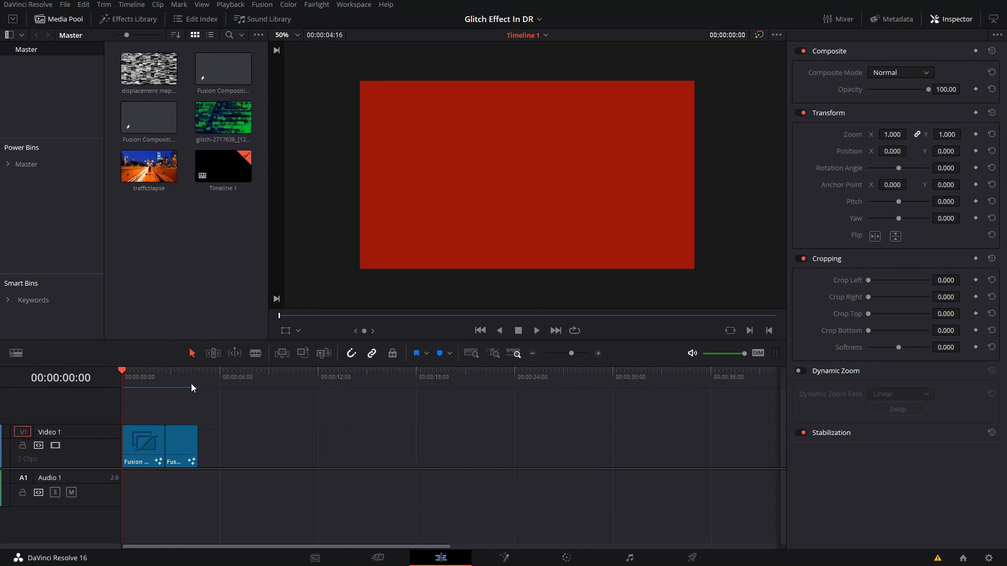
pyautogui.moveTo(185, 384)
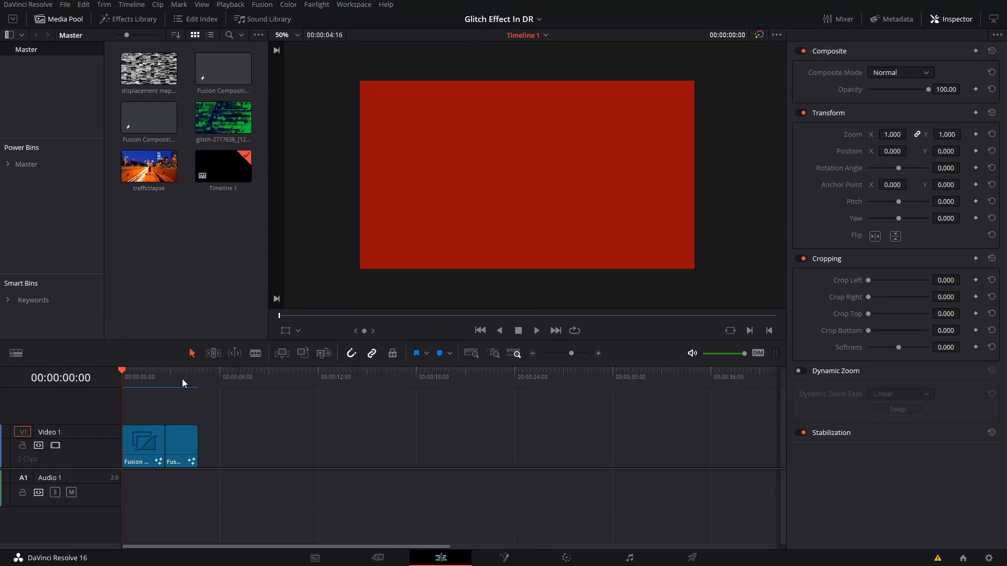
pyautogui.moveTo(171, 378)
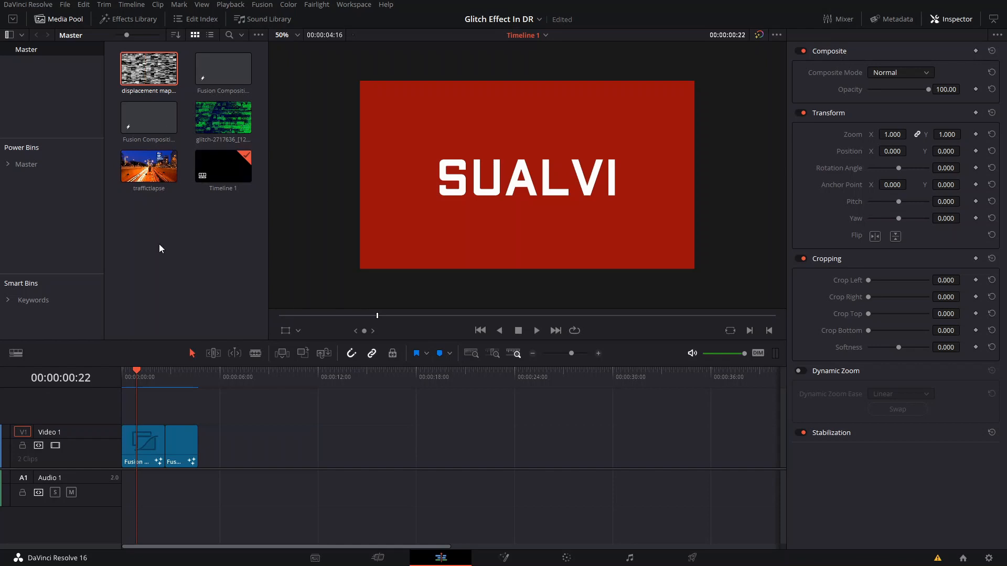
pyautogui.moveTo(416, 137)
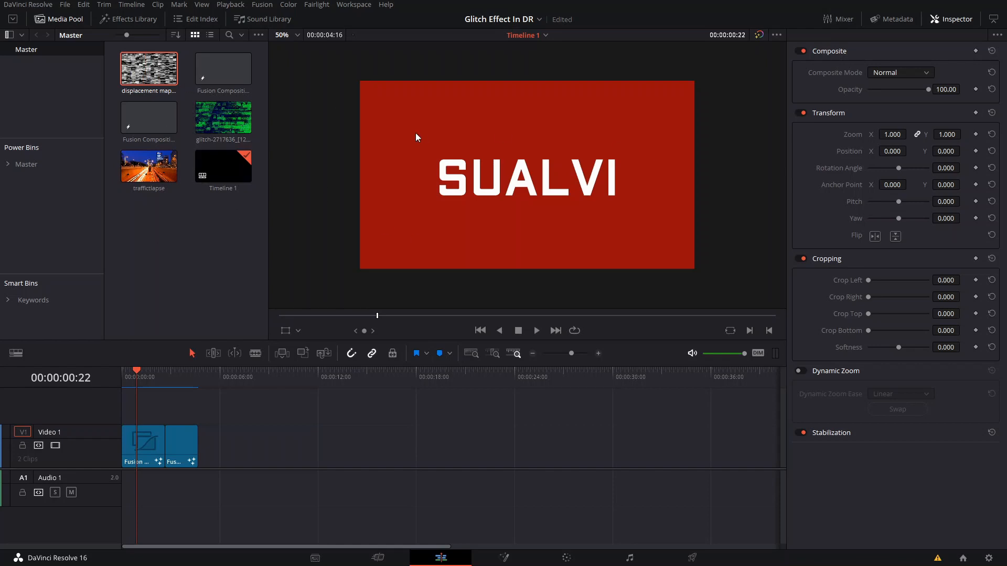
pyautogui.moveTo(662, 254)
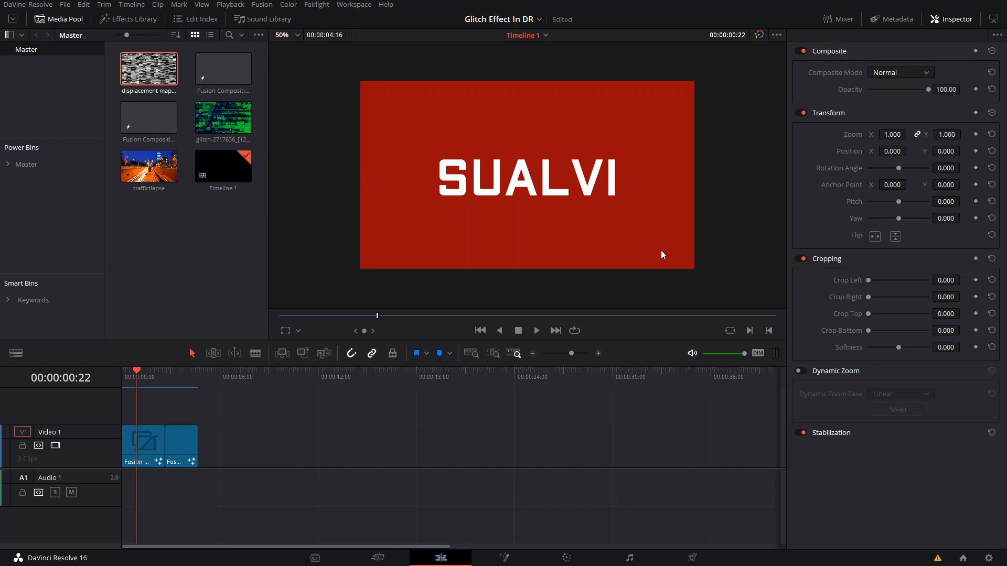
pyautogui.moveTo(594, 205)
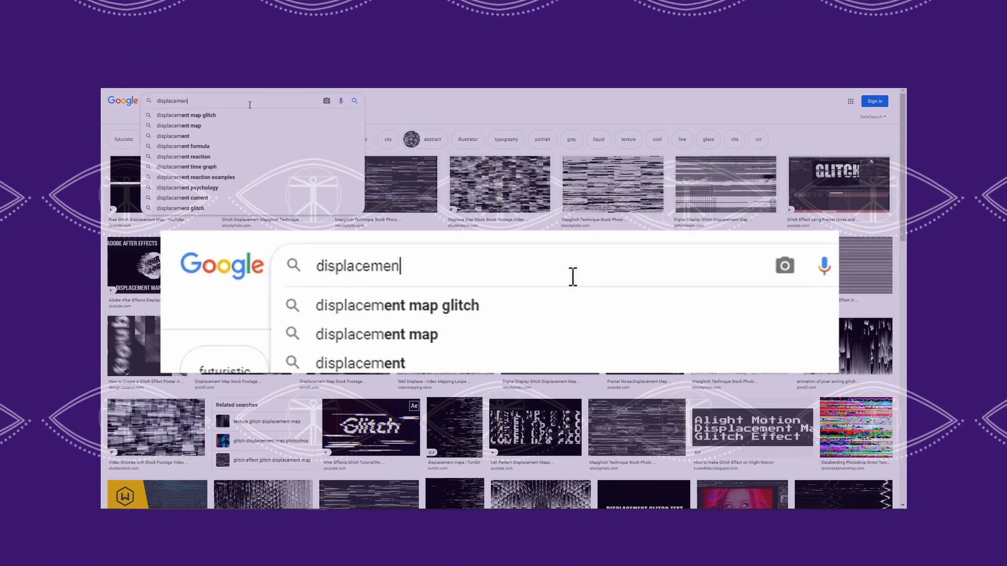
# Search Google Images for a glitch displacement map and save the striped grey result.
pyautogui.write('te map glitch')
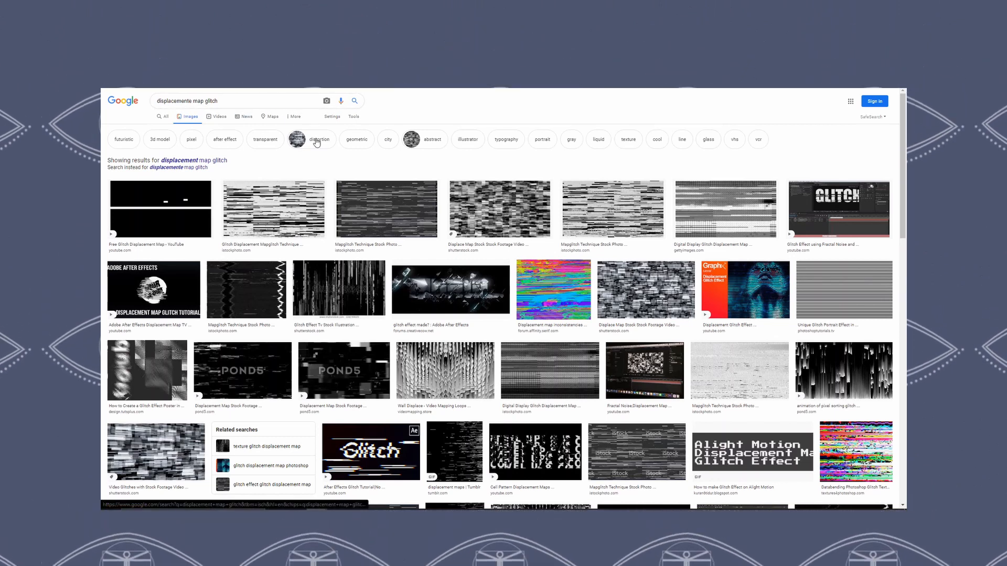
pyautogui.click(310, 139)
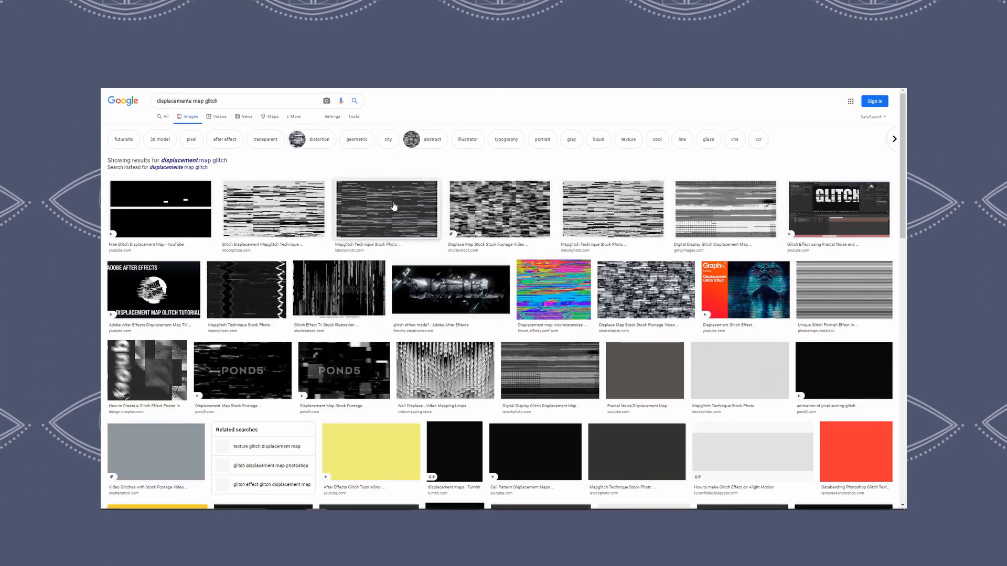
pyautogui.rightClick(387, 209)
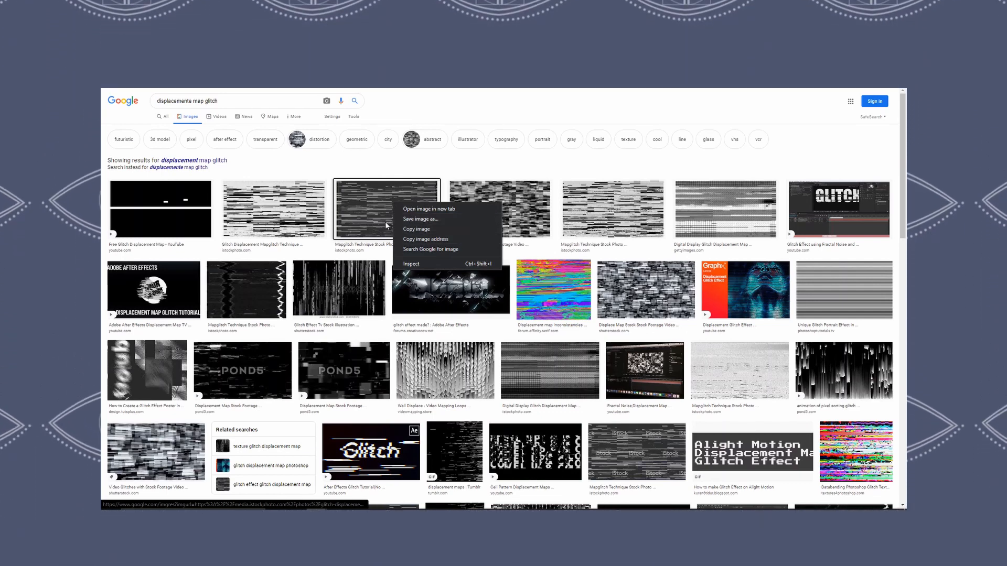
pyautogui.click(385, 208)
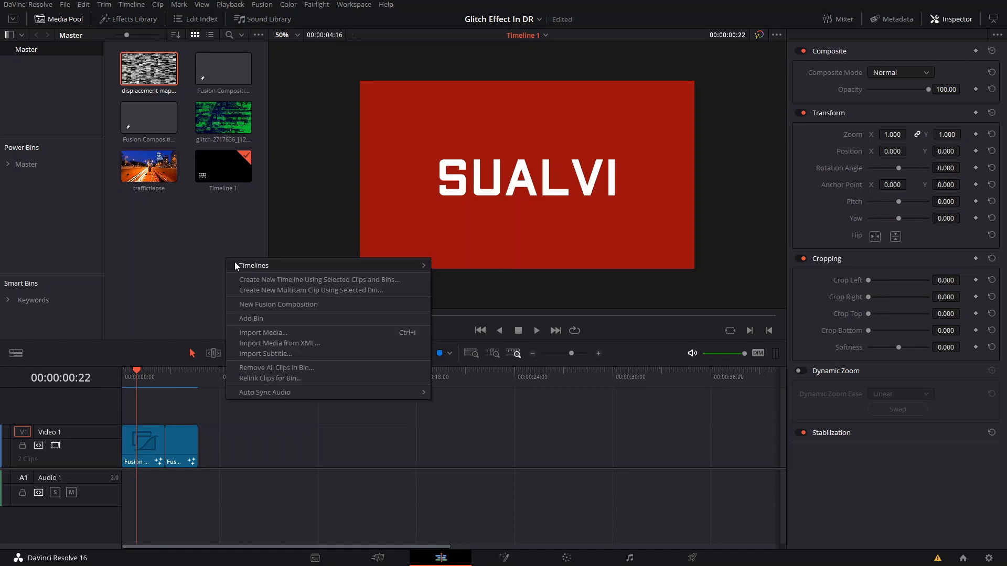
# Create a new Fusion Composition clip in the Media Pool and open it in Fusion.
pyautogui.click(278, 304)
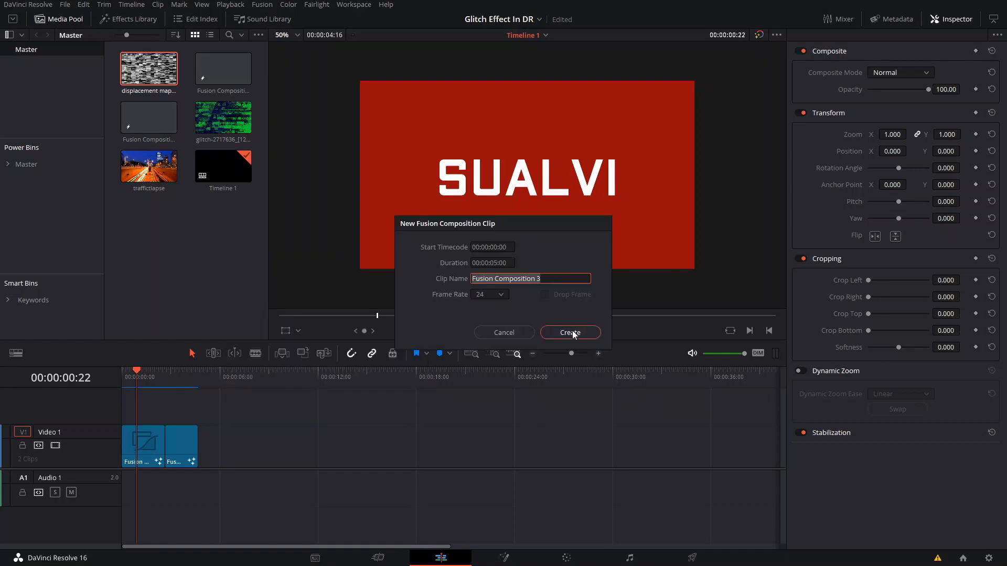
pyautogui.click(569, 332)
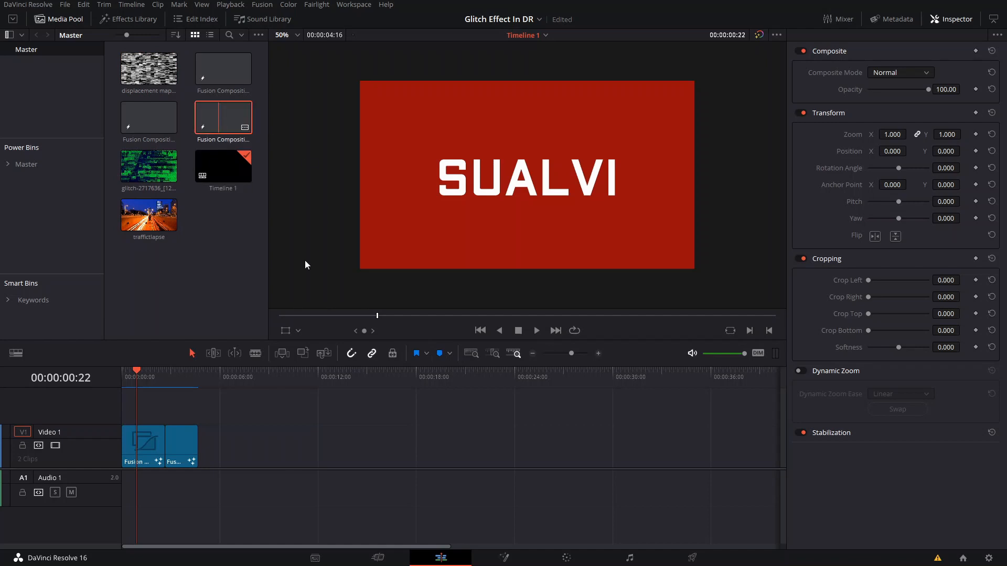
pyautogui.click(503, 557)
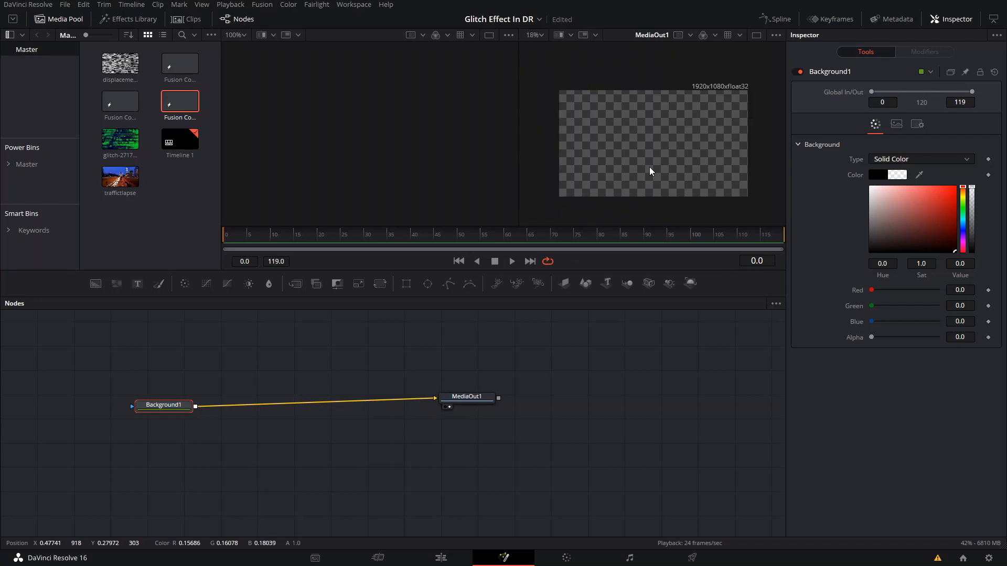
# Insert a Merge node before MediaOut and add a Text+ node to the composition.
pyautogui.click(470, 400)
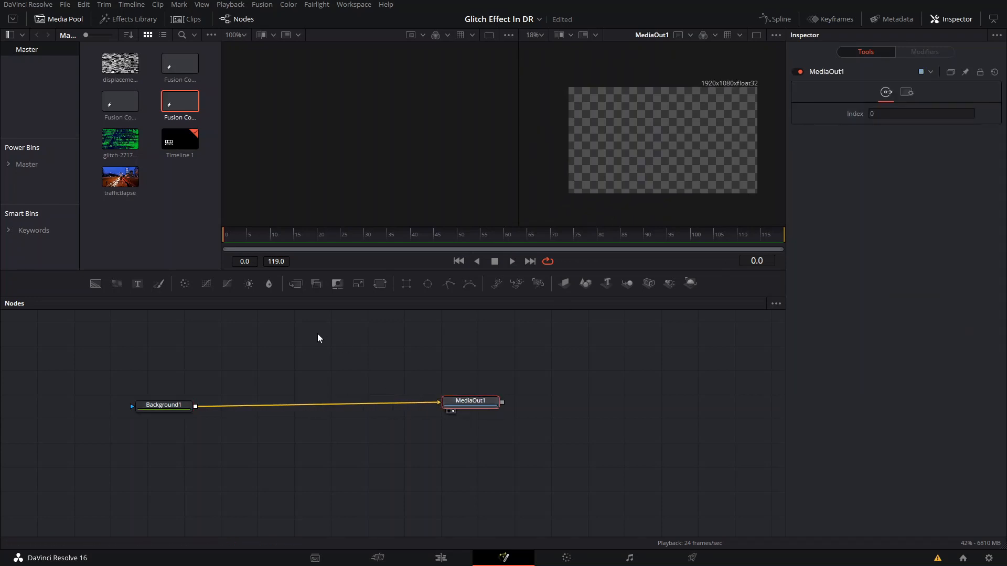
pyautogui.click(164, 404)
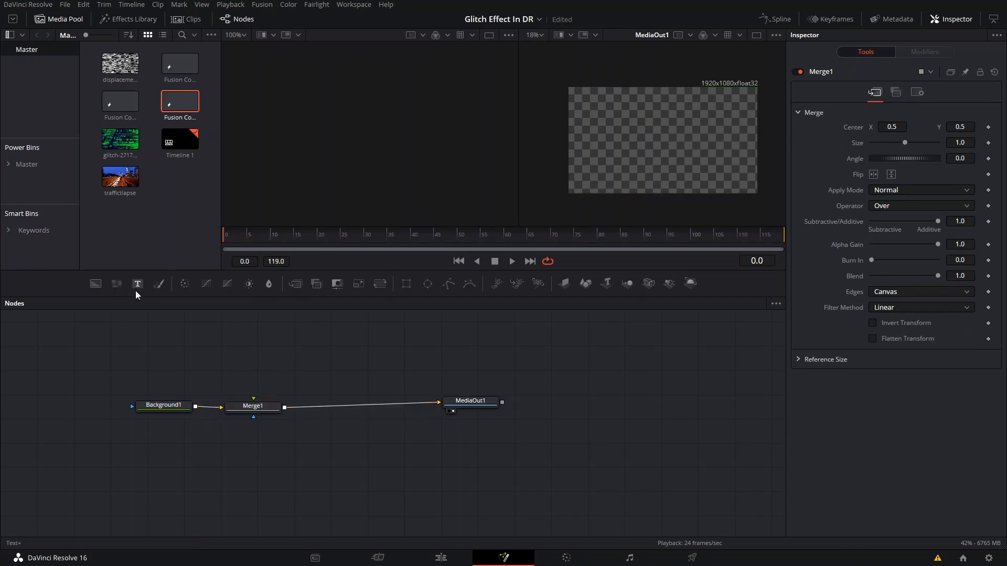
pyautogui.click(137, 284)
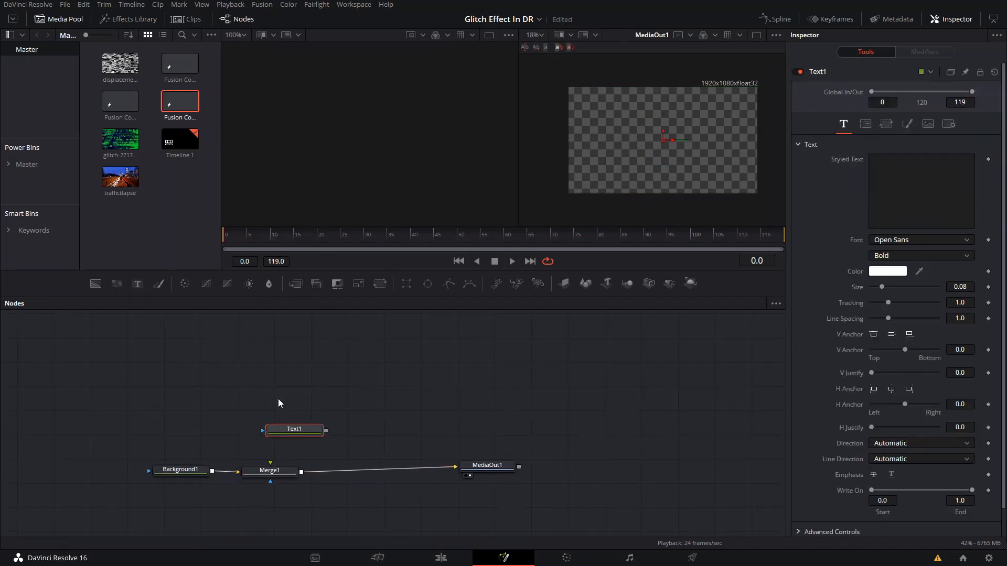
# Browse the Text node's font list in the Inspector.
pyautogui.click(920, 240)
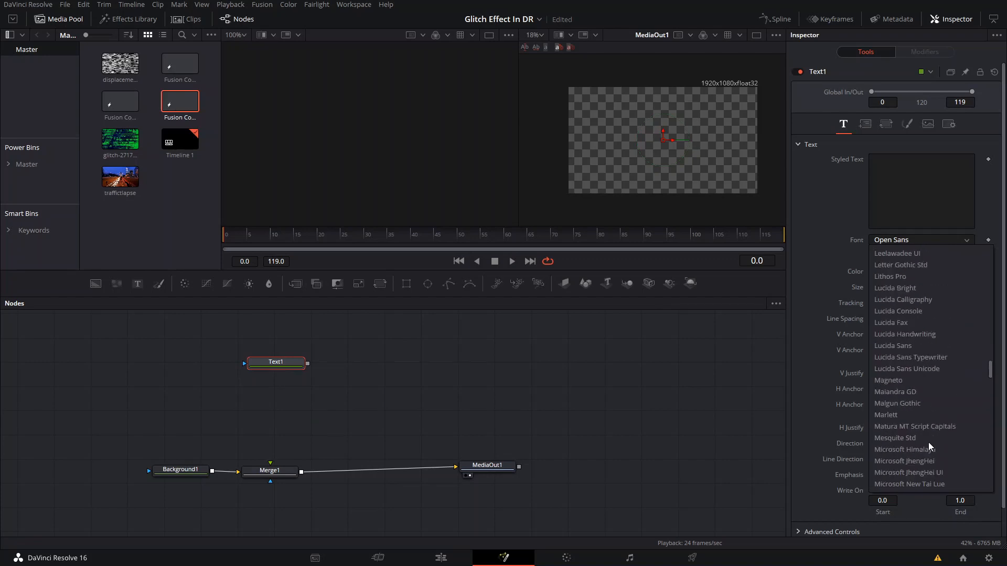
pyautogui.scroll(3)
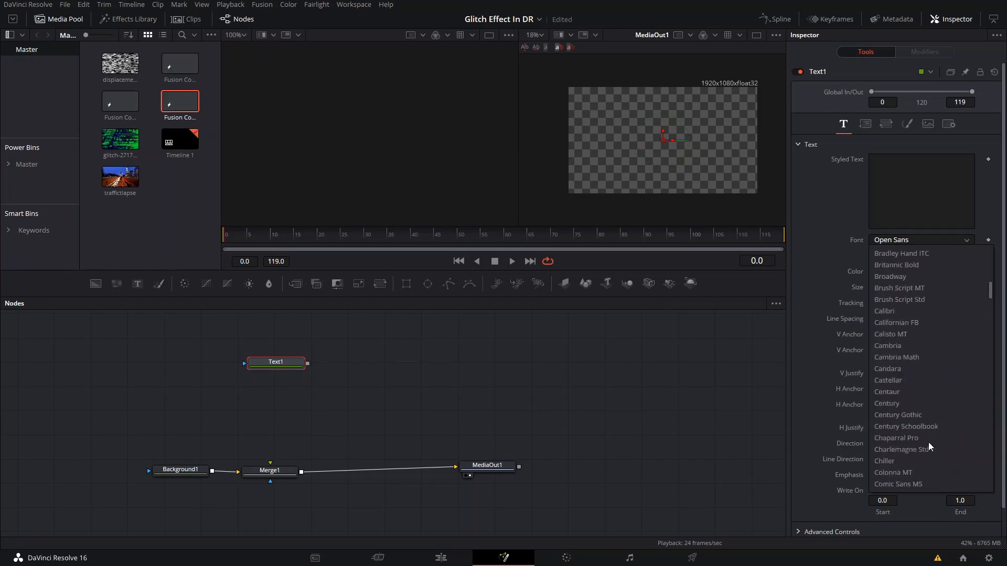
pyautogui.scroll(3)
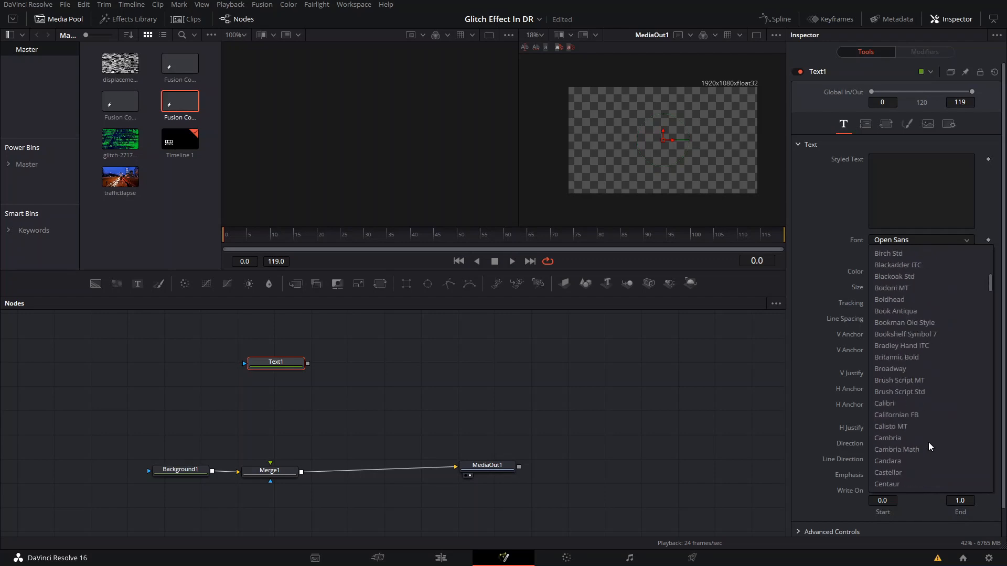
pyautogui.scroll(-3)
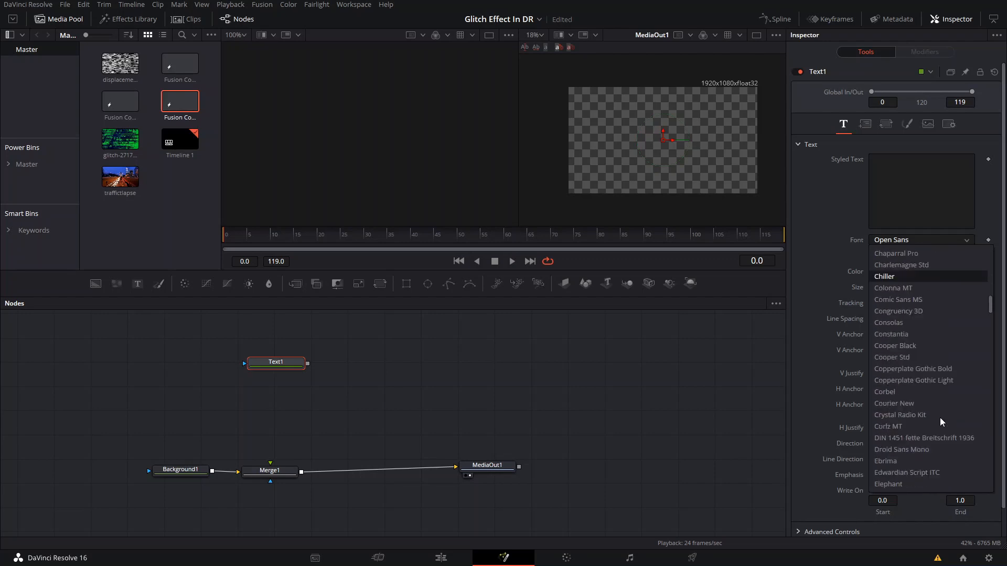
pyautogui.moveTo(931, 391)
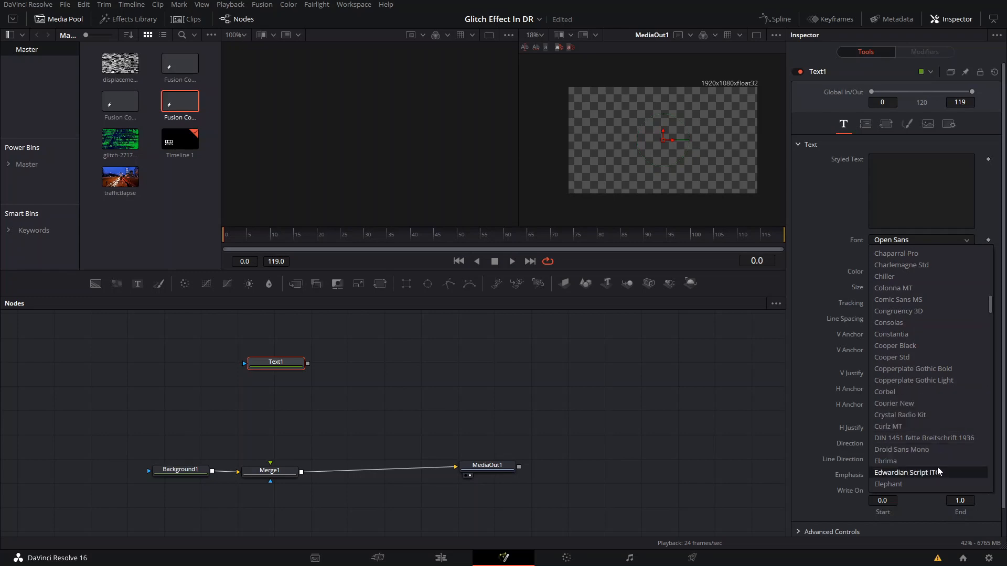
pyautogui.moveTo(929, 330)
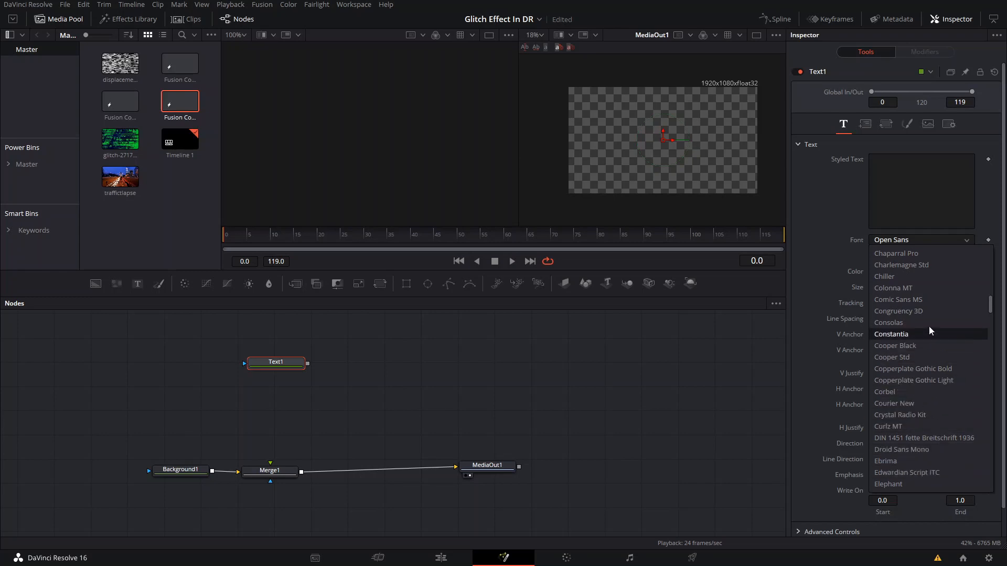
# Set the font to Congruency 3D and enter the title text SUALVI.
pyautogui.click(899, 311)
pyautogui.write('S')
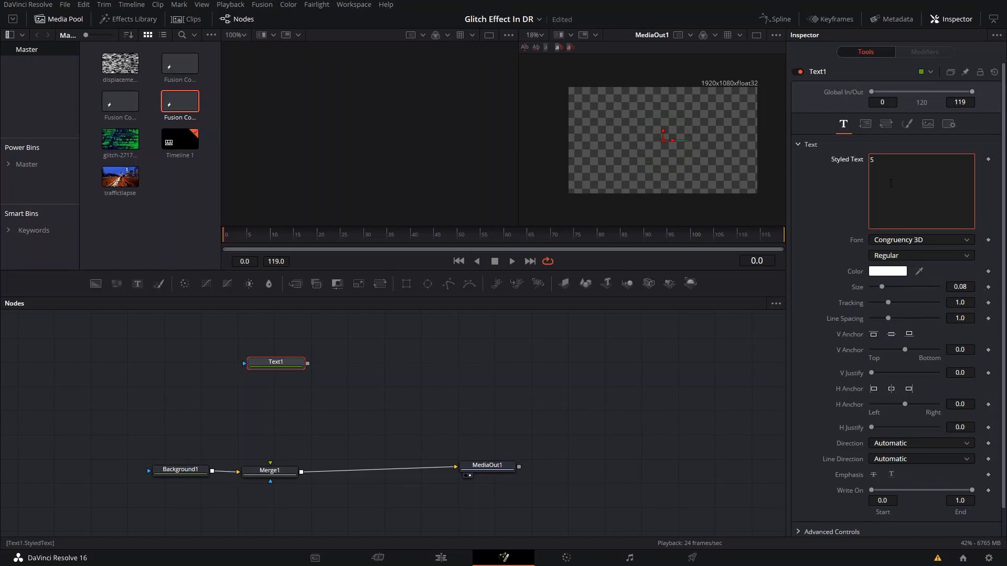
pyautogui.write('UALVI')
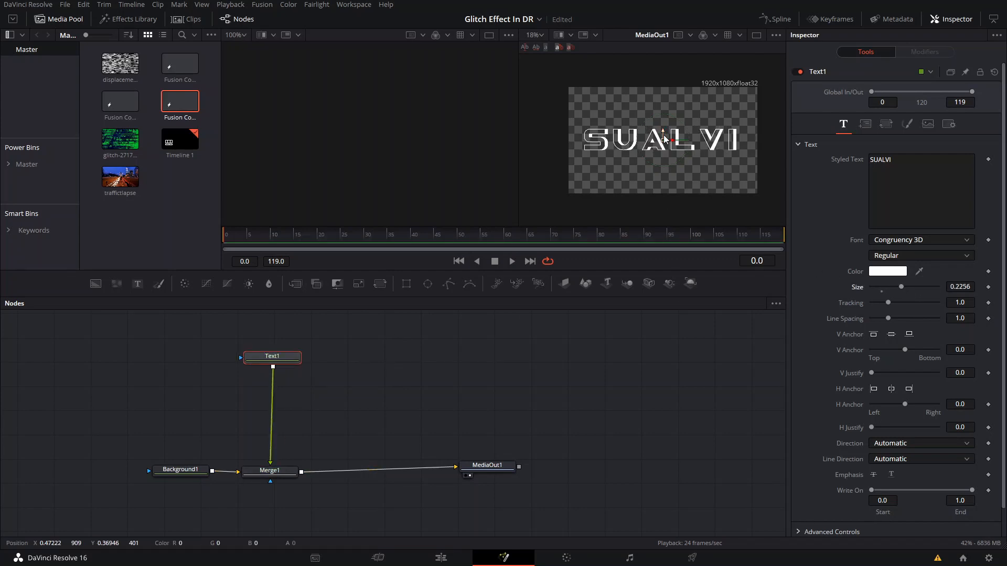
pyautogui.moveTo(304, 339)
pyautogui.write('D')
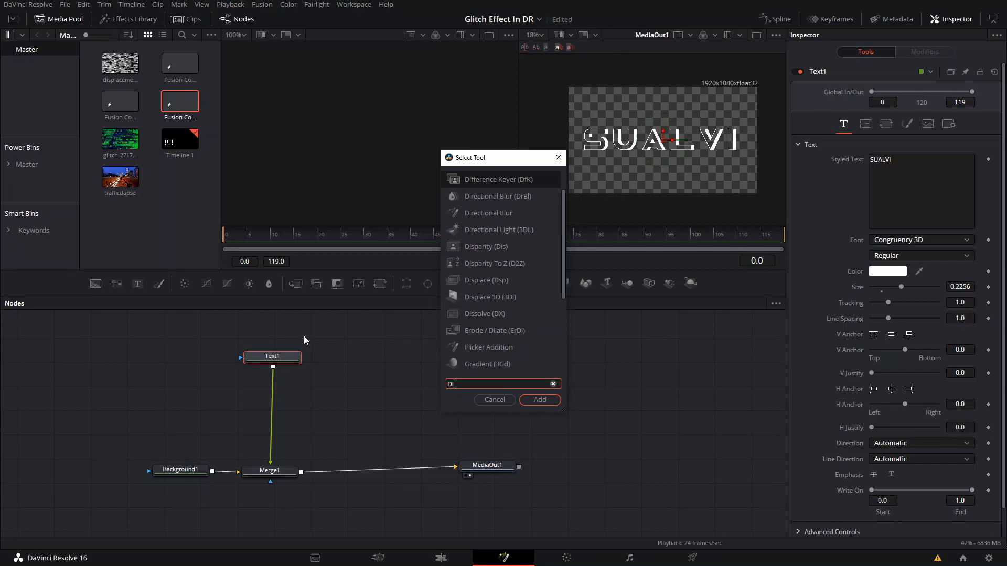
# Add a Displace node after the SUALVI title and show its settings.
pyautogui.write('isplace')
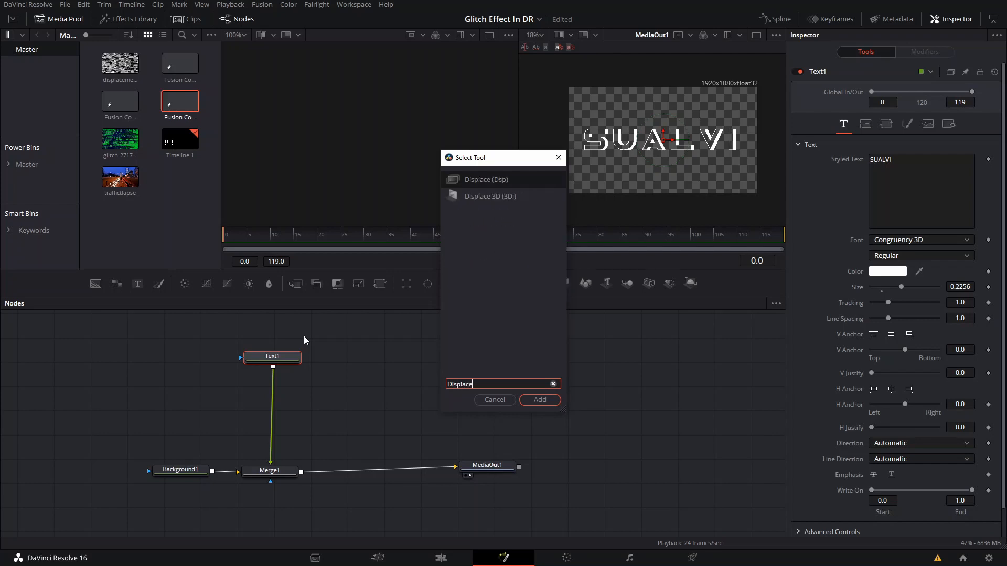
pyautogui.click(539, 399)
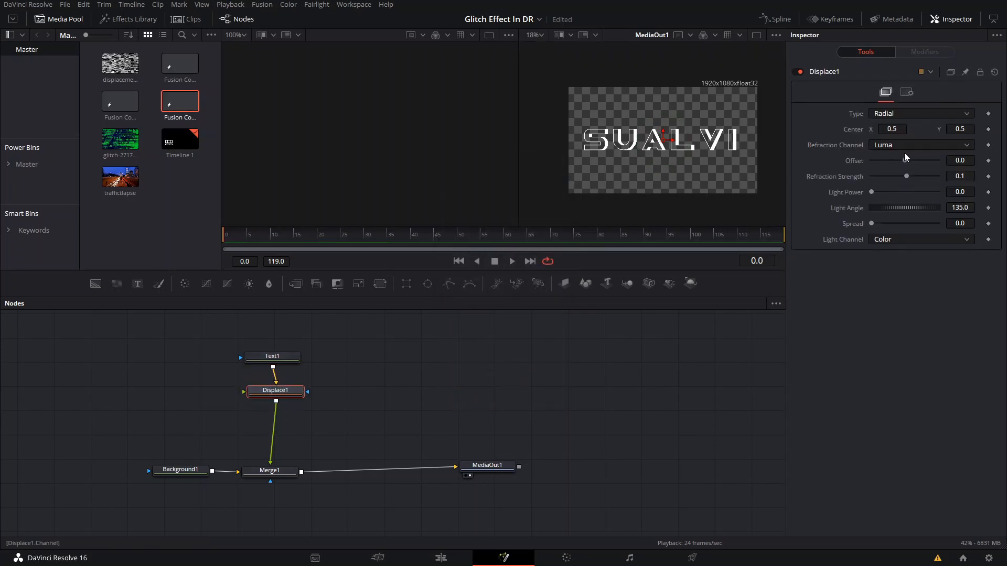
pyautogui.moveTo(863, 150)
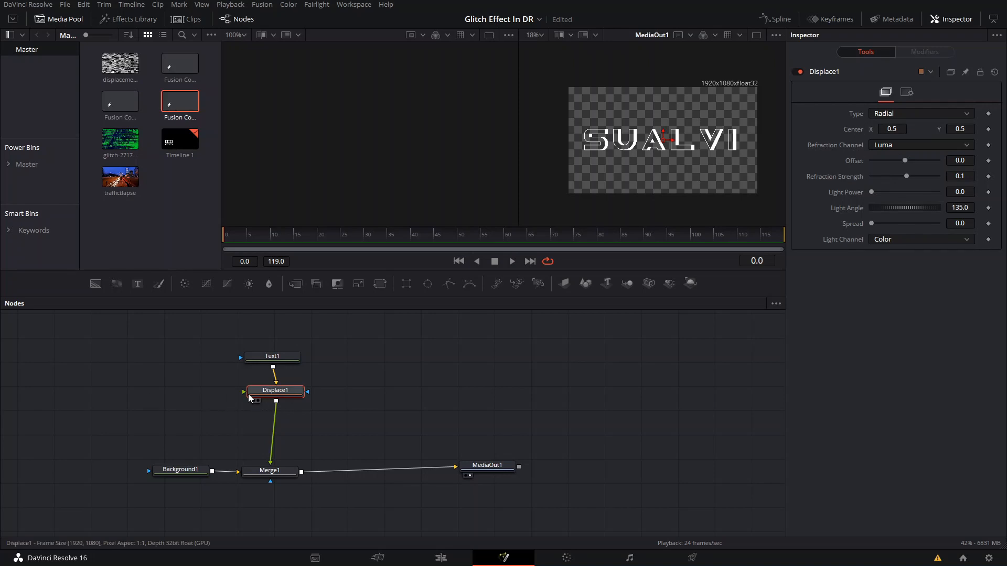
pyautogui.moveTo(652, 152)
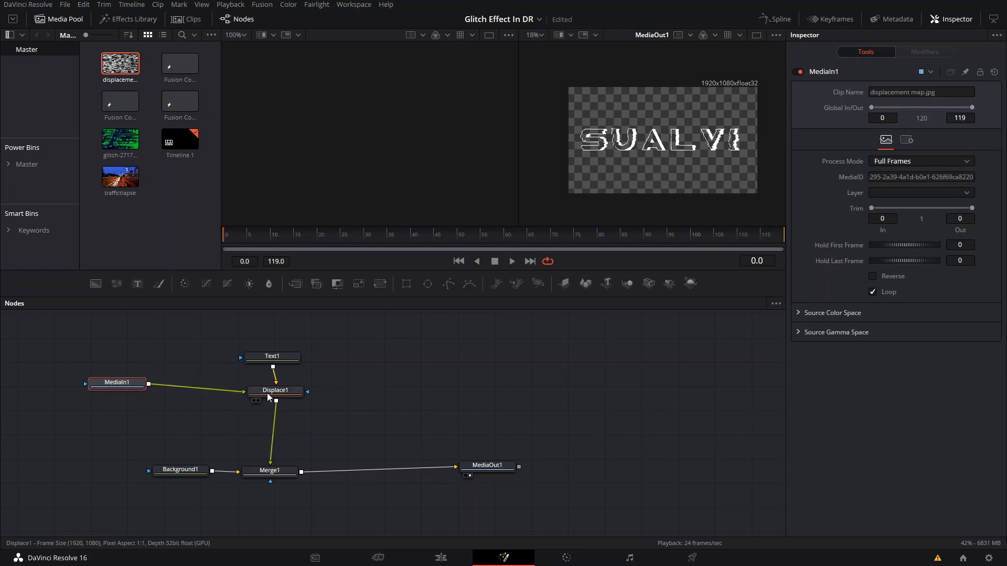
pyautogui.click(275, 391)
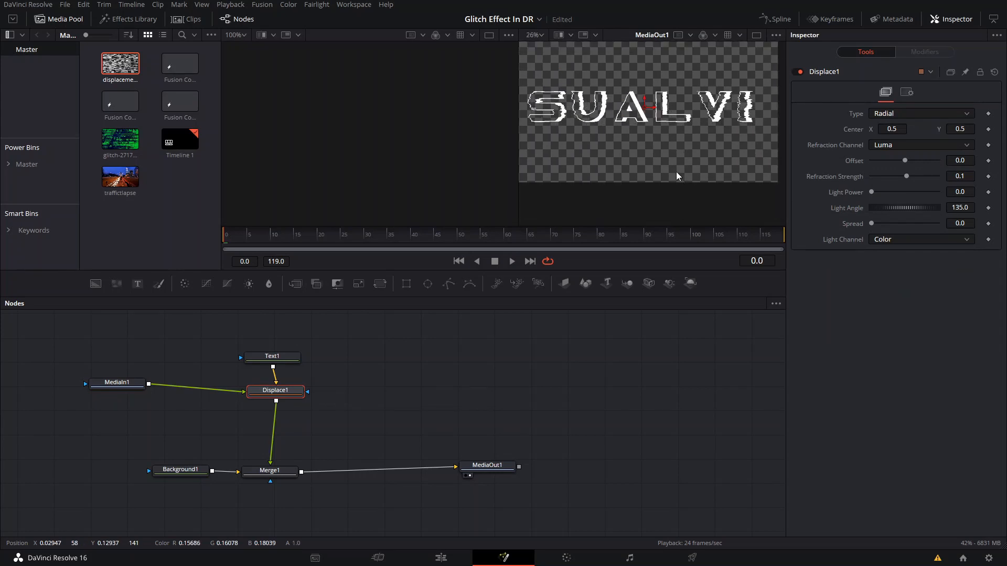
pyautogui.moveTo(731, 139)
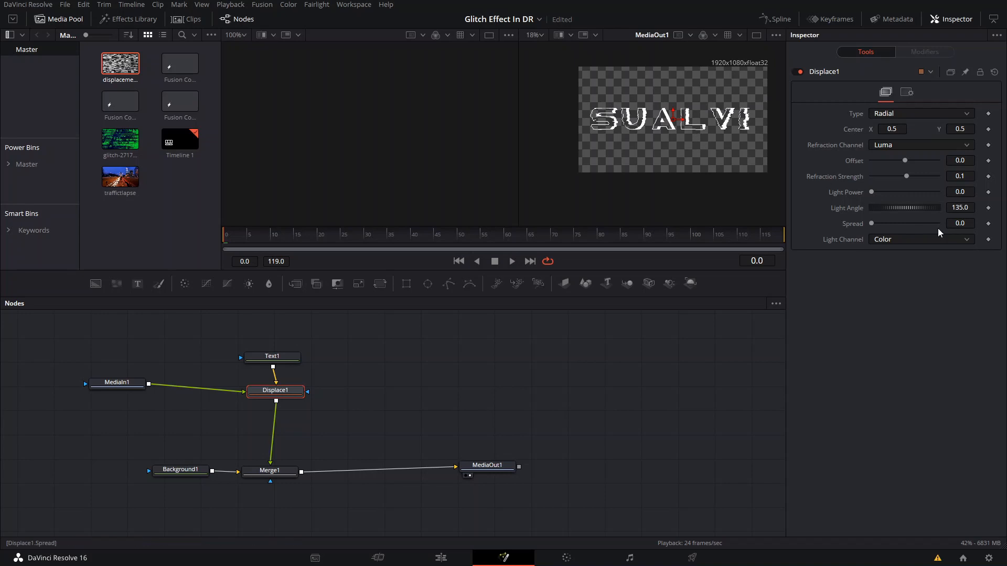
pyautogui.click(920, 145)
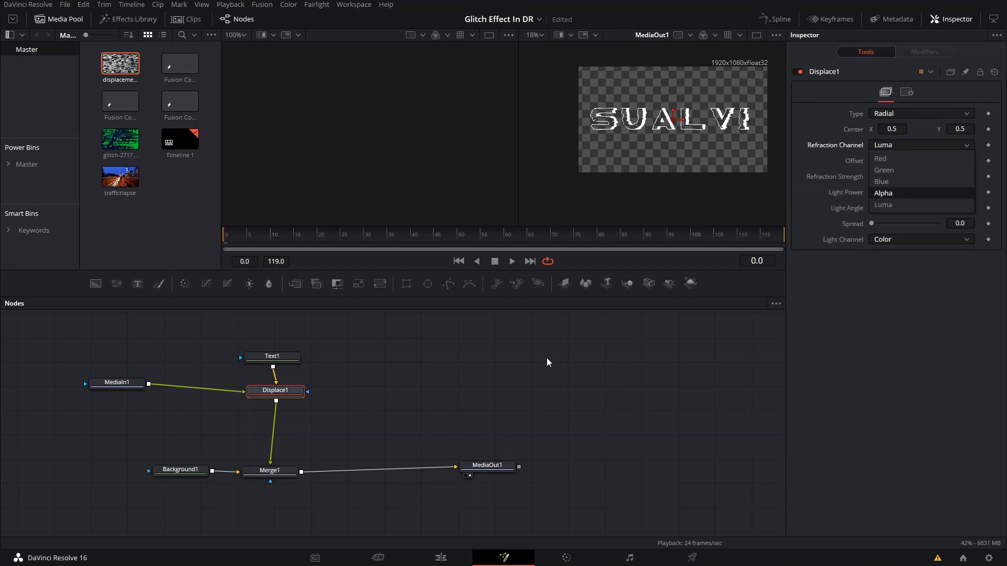
pyautogui.moveTo(891, 159)
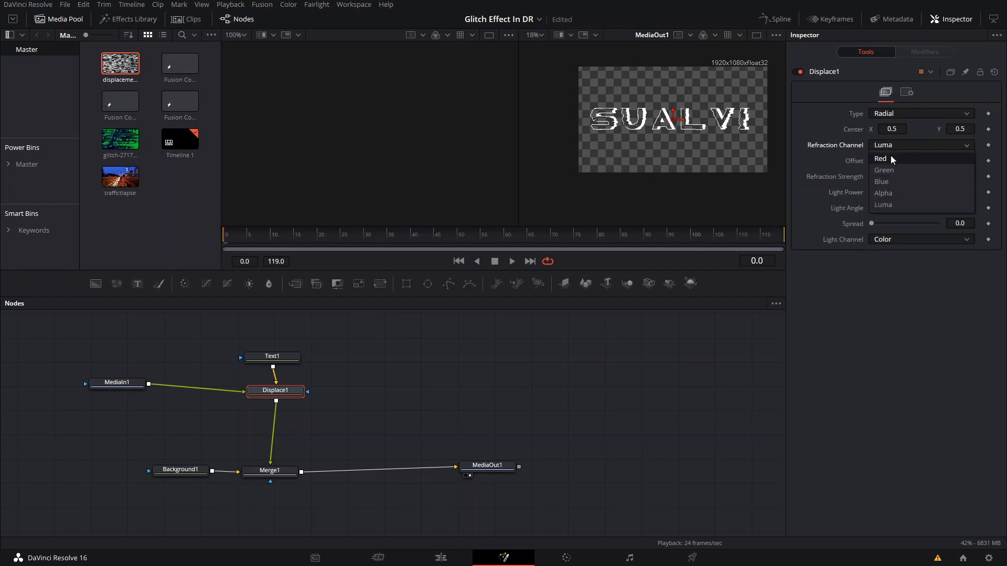
pyautogui.moveTo(920, 170)
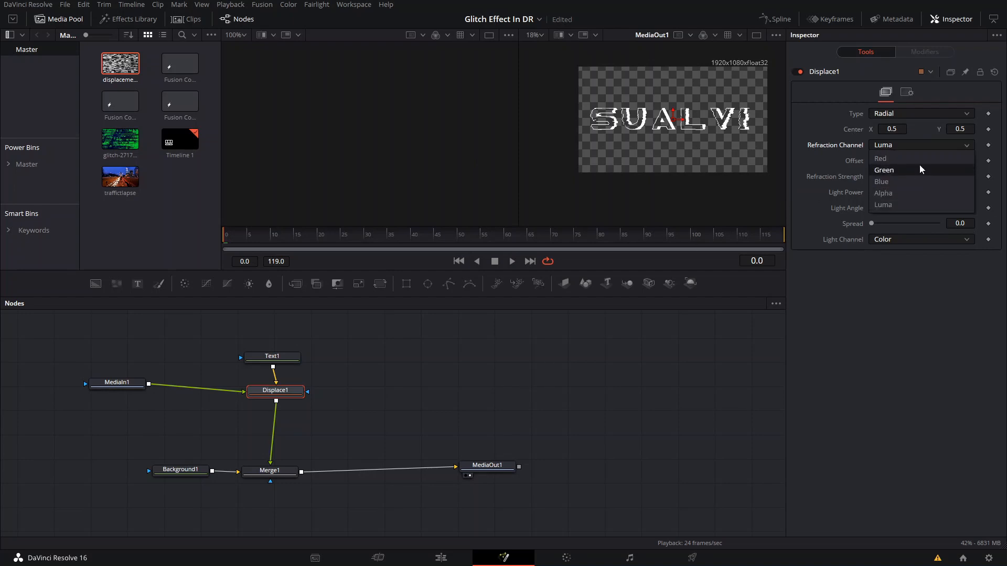
pyautogui.moveTo(883, 158)
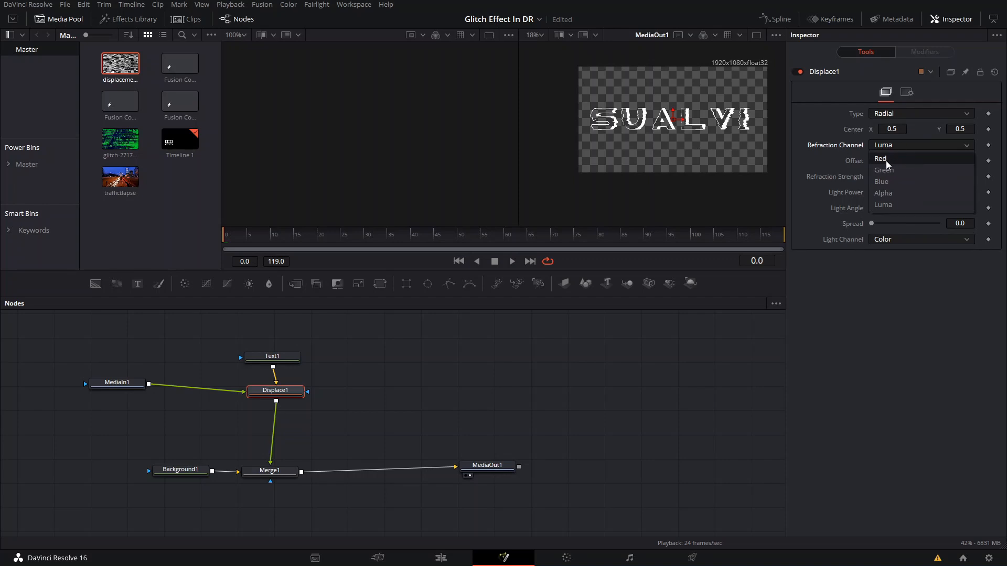
pyautogui.moveTo(903, 151)
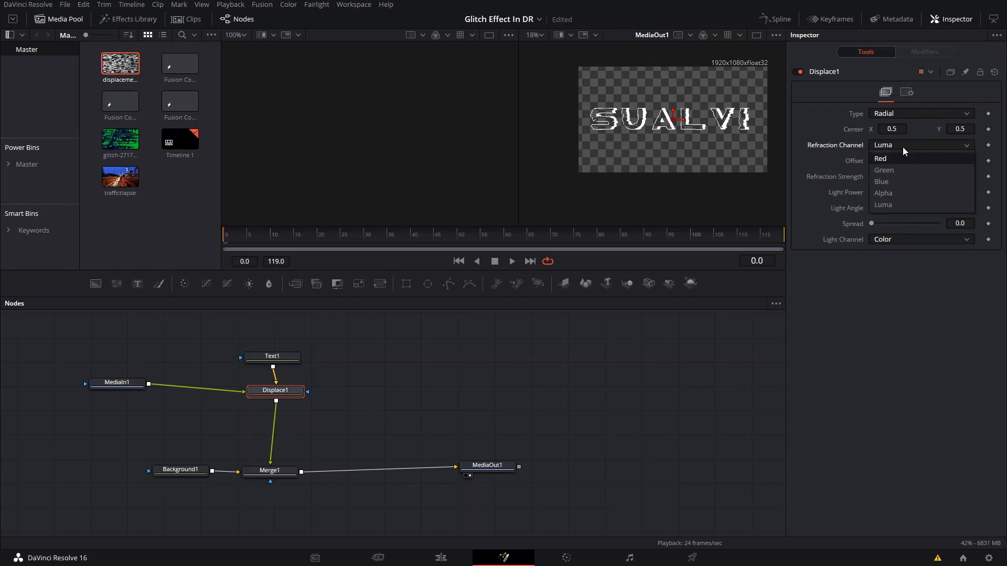
pyautogui.click(882, 204)
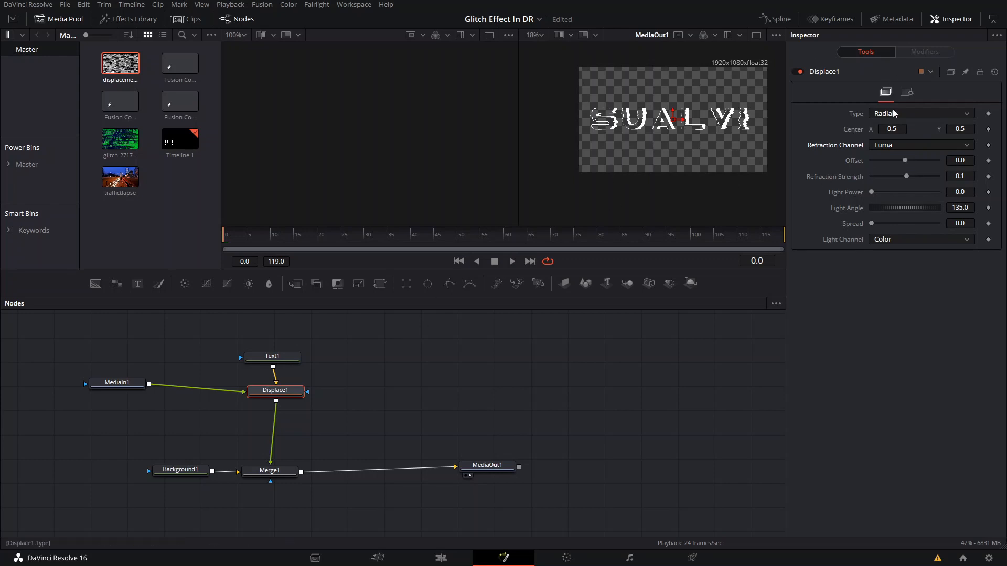
pyautogui.moveTo(907, 177)
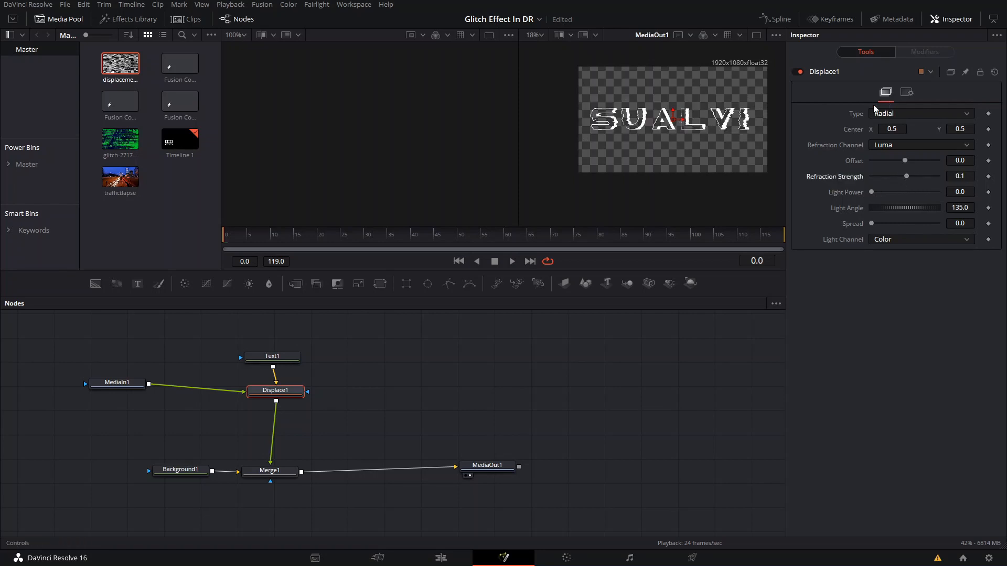
pyautogui.click(920, 114)
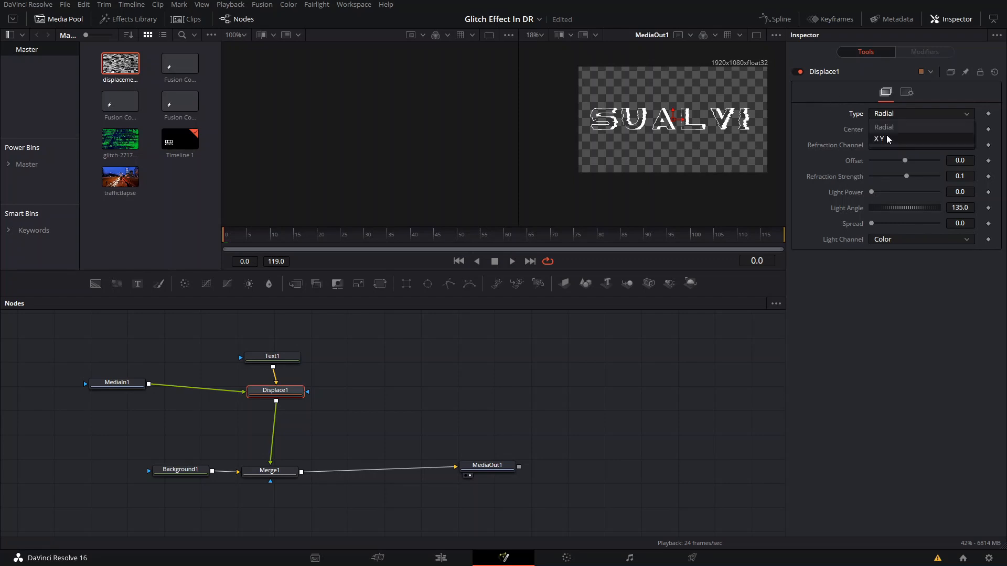
# Set Displace Type to X Y and add a Transform after the displacement map node.
pyautogui.click(879, 139)
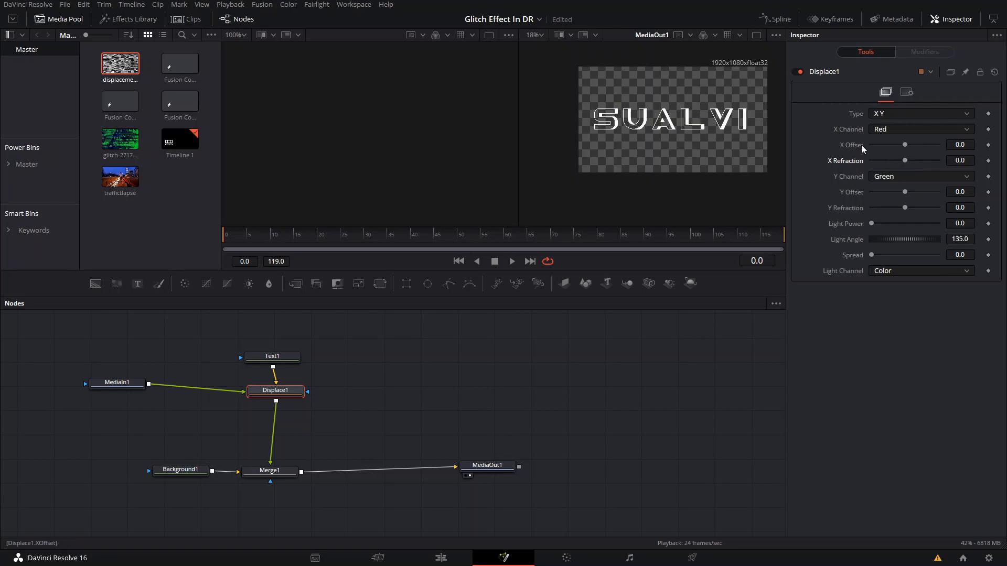
pyautogui.click(116, 382)
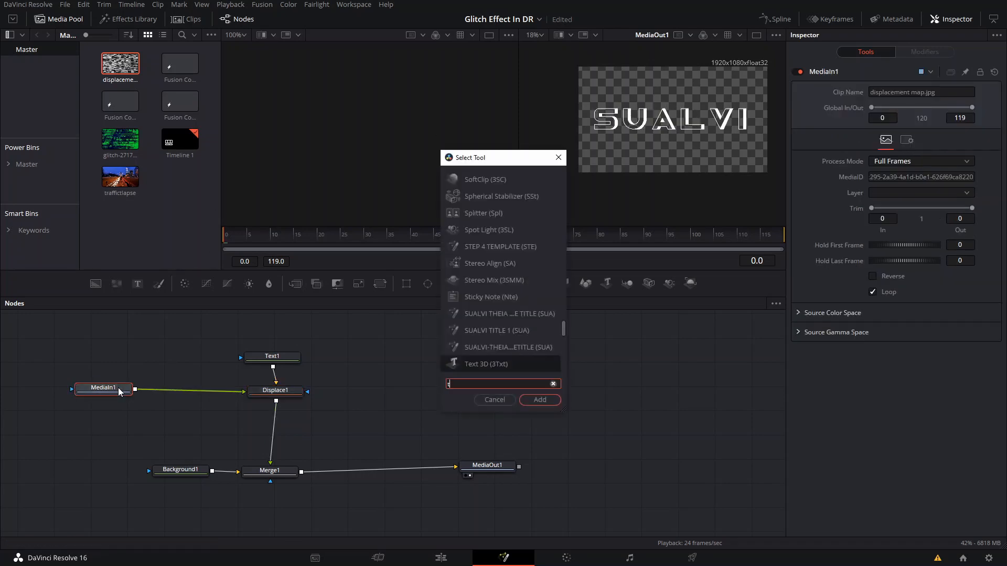
pyautogui.write('tran')
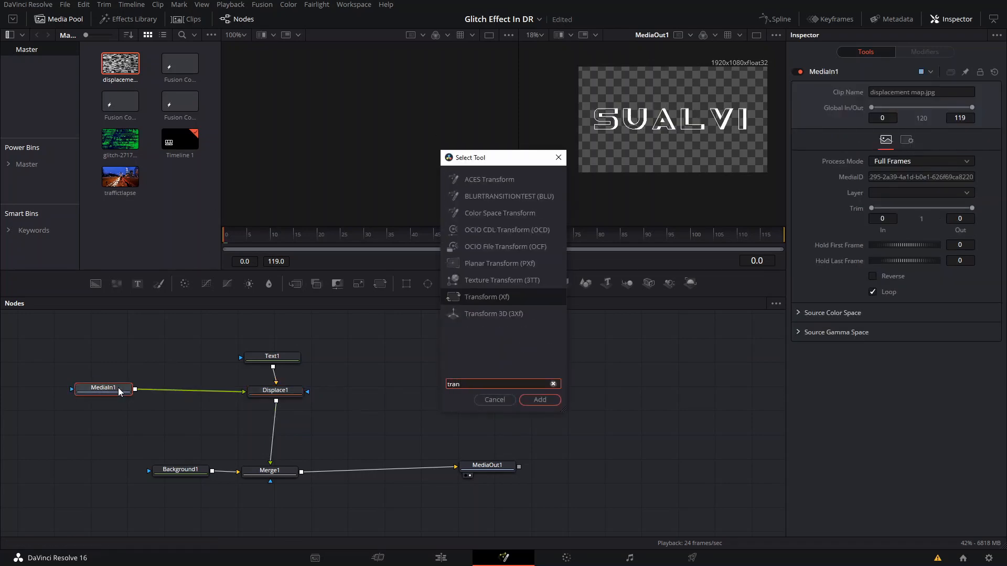
pyautogui.click(539, 400)
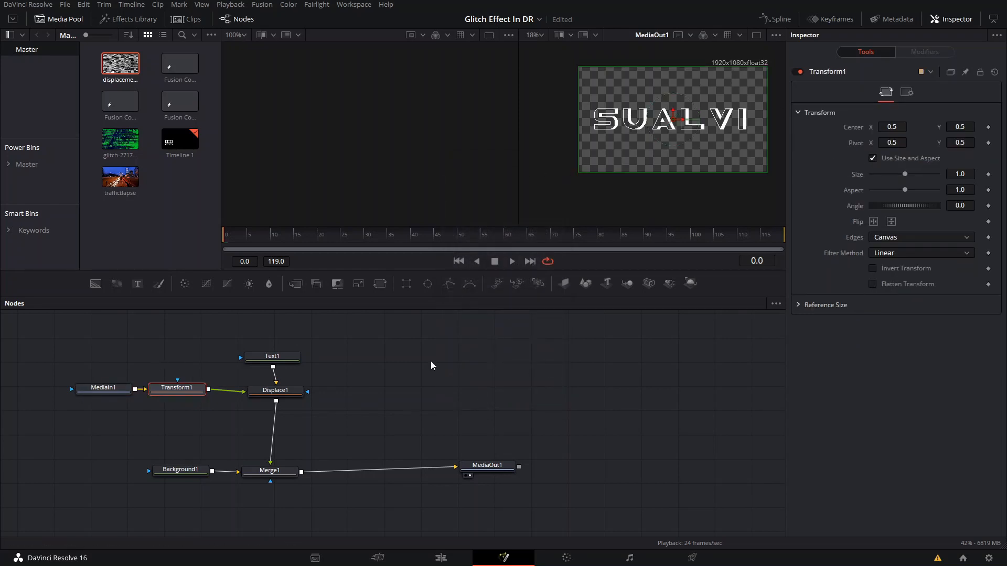
# Wire the Transform into Displace and return to the Displace controls to adjust refraction.
pyautogui.click(275, 392)
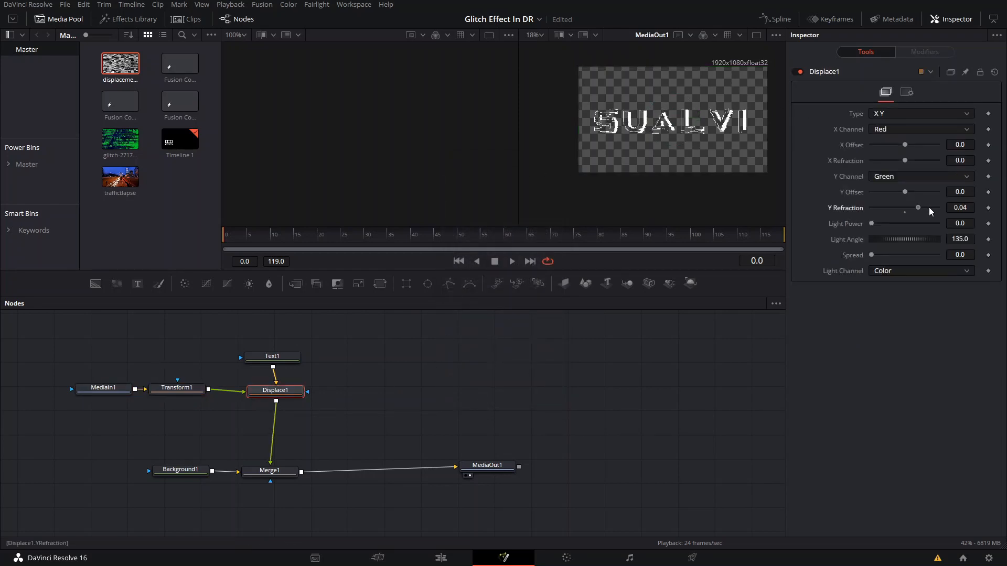
pyautogui.click(176, 387)
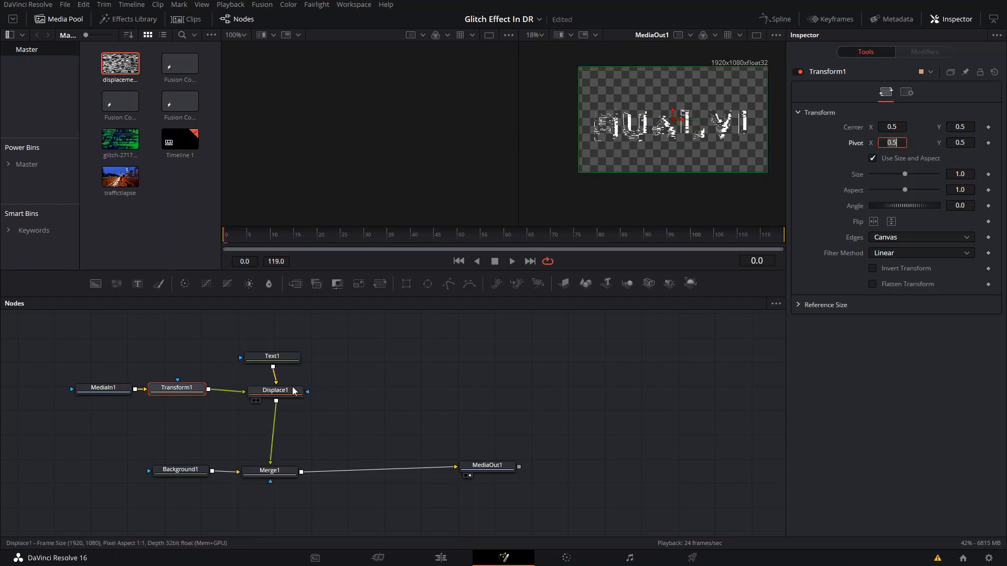
pyautogui.click(274, 390)
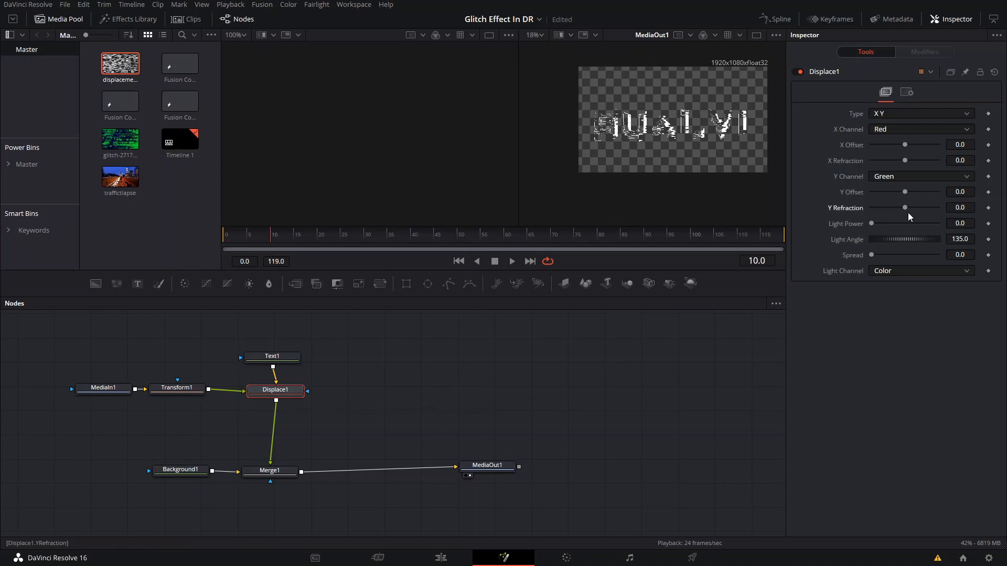
# Drive Y displacement from Luma and scrub to frame 19 to check the glitch.
pyautogui.click(920, 176)
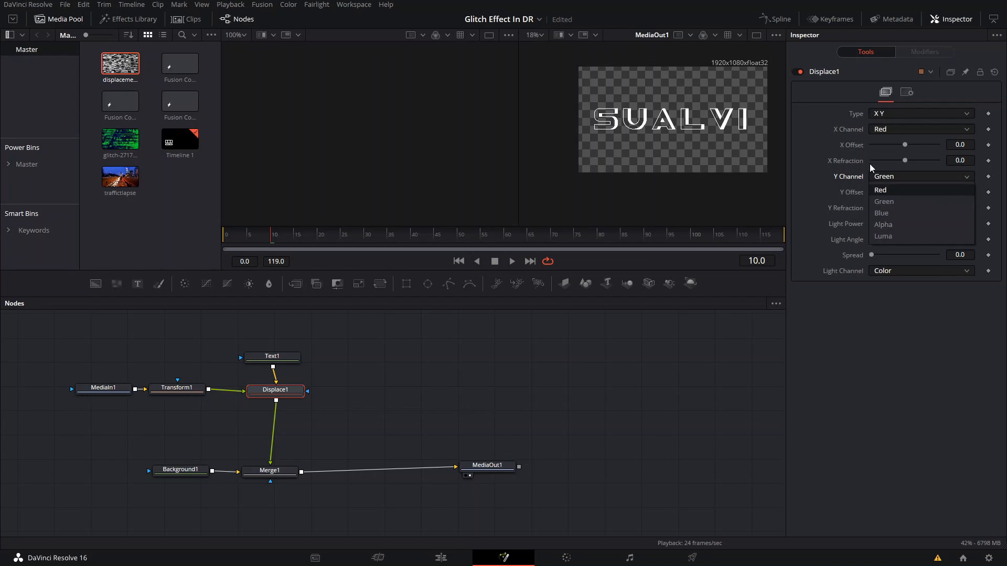
pyautogui.click(883, 236)
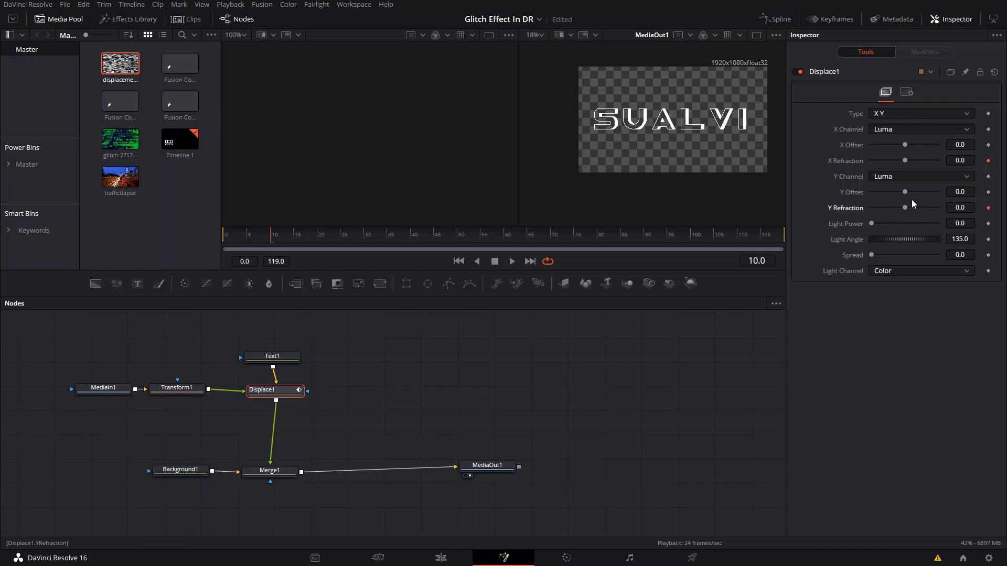
pyautogui.moveTo(905, 213)
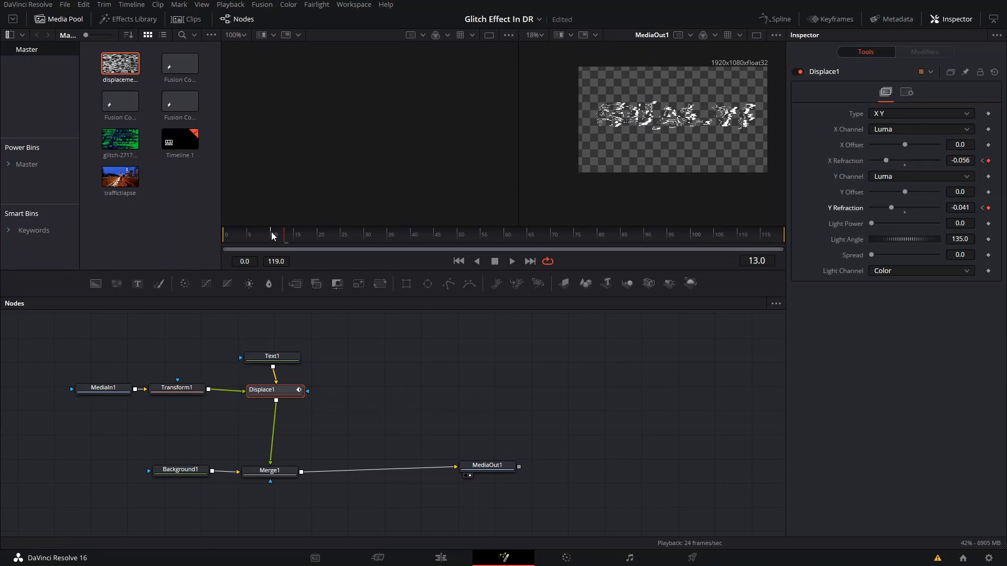
pyautogui.click(297, 234)
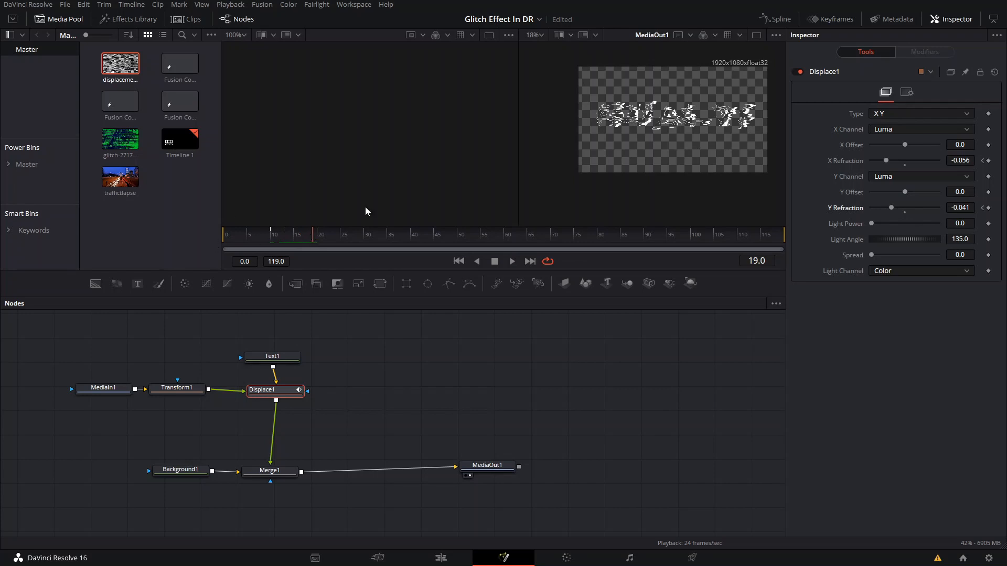
pyautogui.moveTo(774, 176)
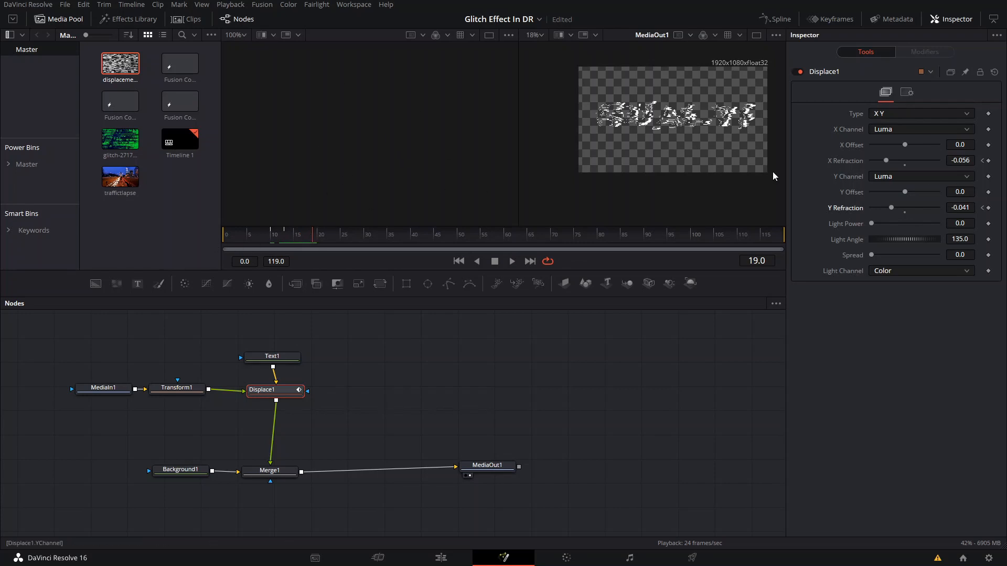
pyautogui.moveTo(322, 239)
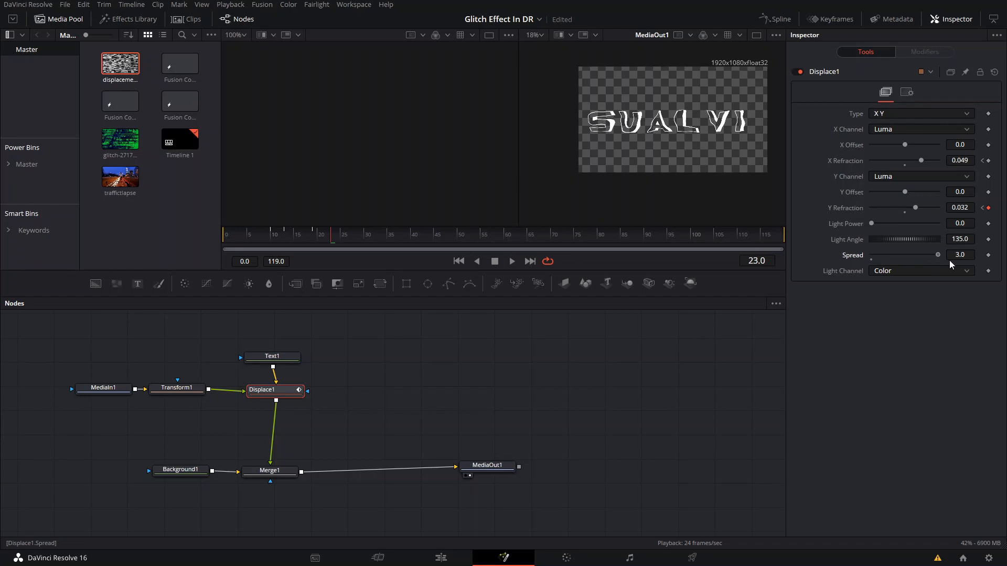
pyautogui.moveTo(944, 262)
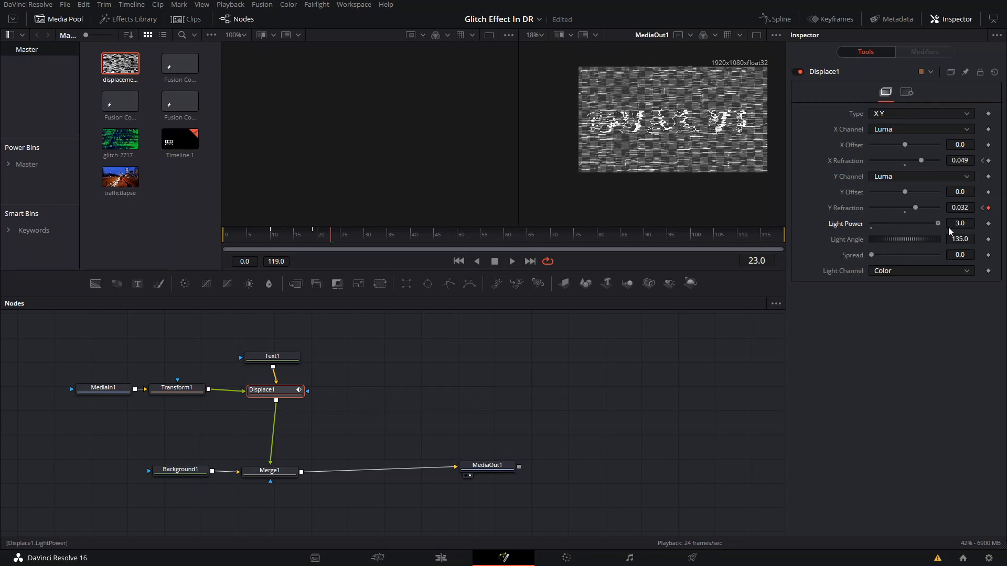
pyautogui.moveTo(706, 151)
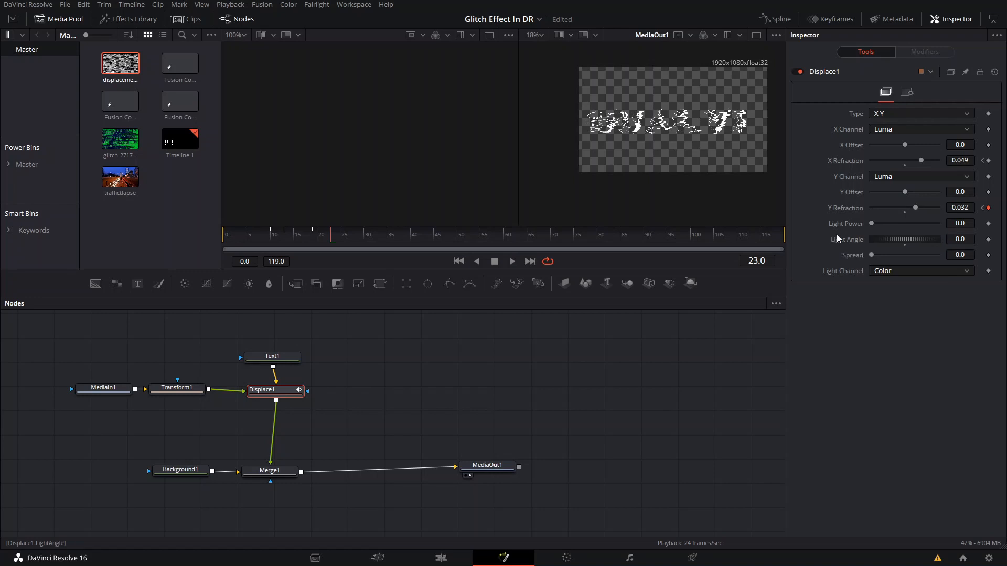
pyautogui.moveTo(918, 236)
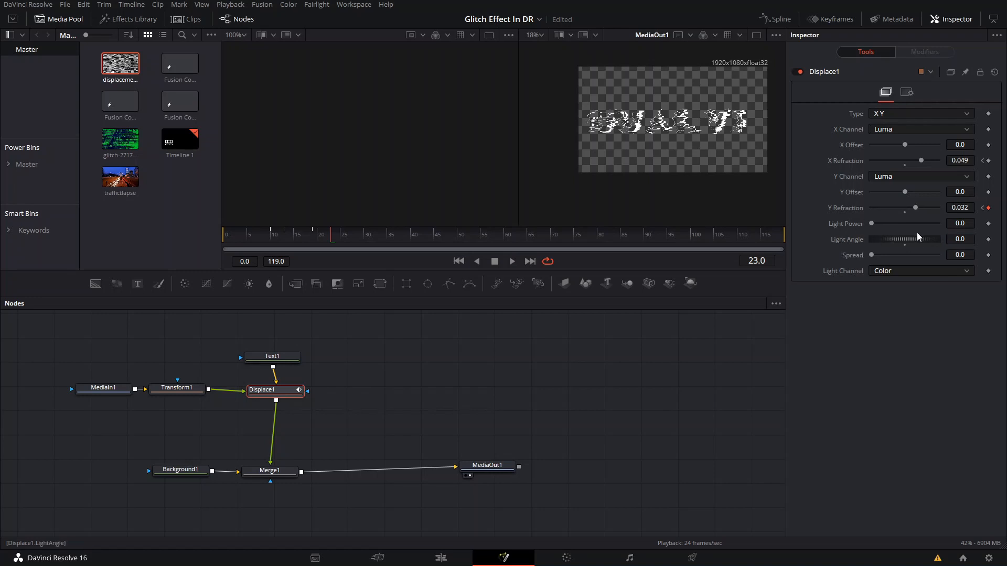
# Enable Motion Blur in Displace1's Settings and return to its Controls.
pyautogui.click(907, 92)
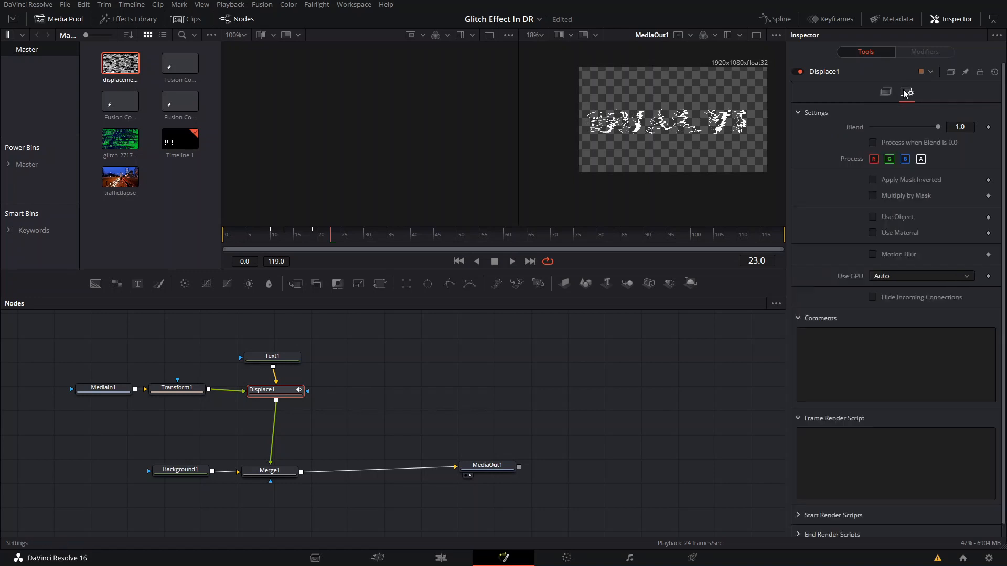
pyautogui.moveTo(881, 261)
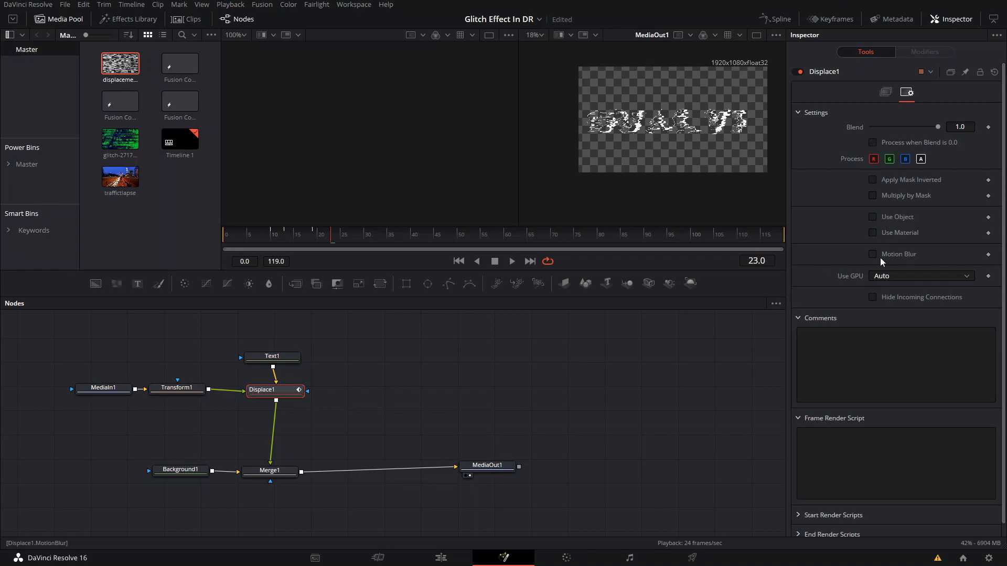
pyautogui.click(873, 254)
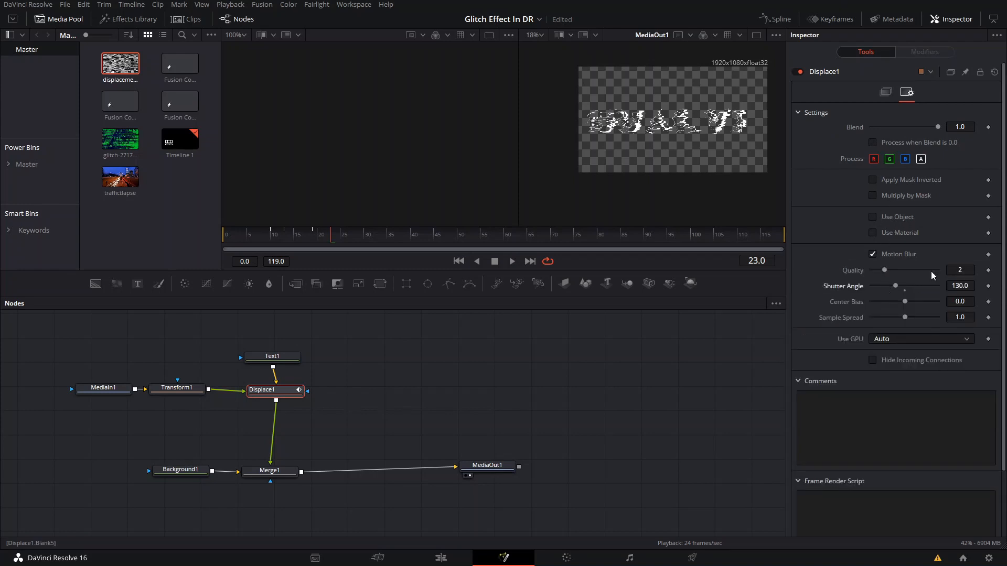
pyautogui.click(886, 92)
pyautogui.write('0.032')
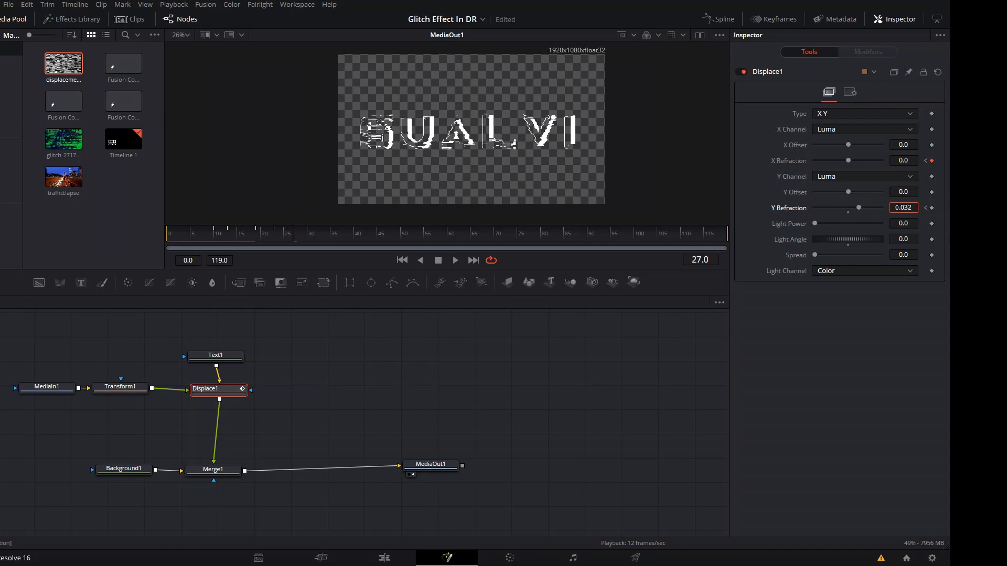
# Select the Text1 node and expand its Transform tab's shear and size sections.
pyautogui.click(170, 233)
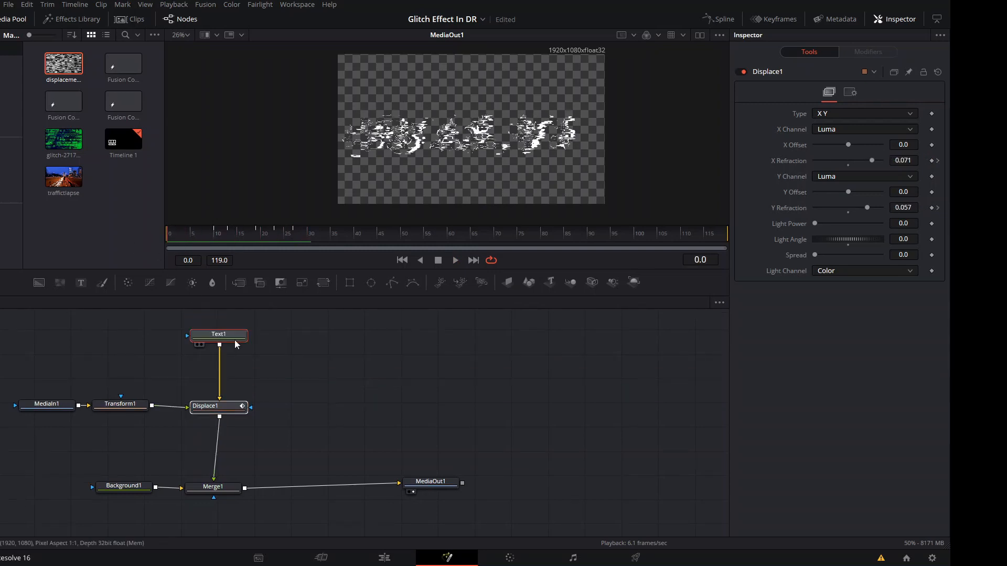
pyautogui.click(219, 333)
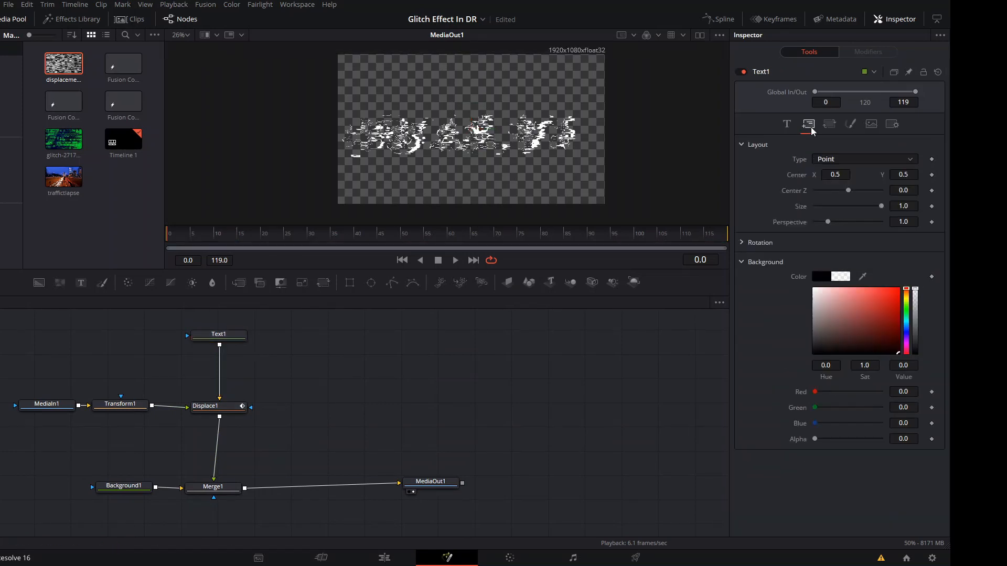
pyautogui.moveTo(829, 124)
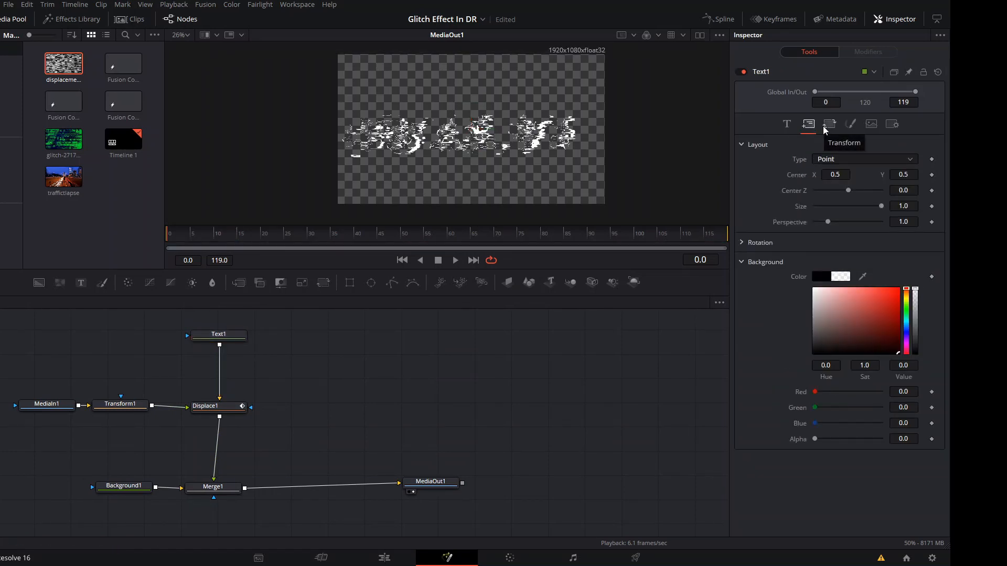
pyautogui.click(828, 124)
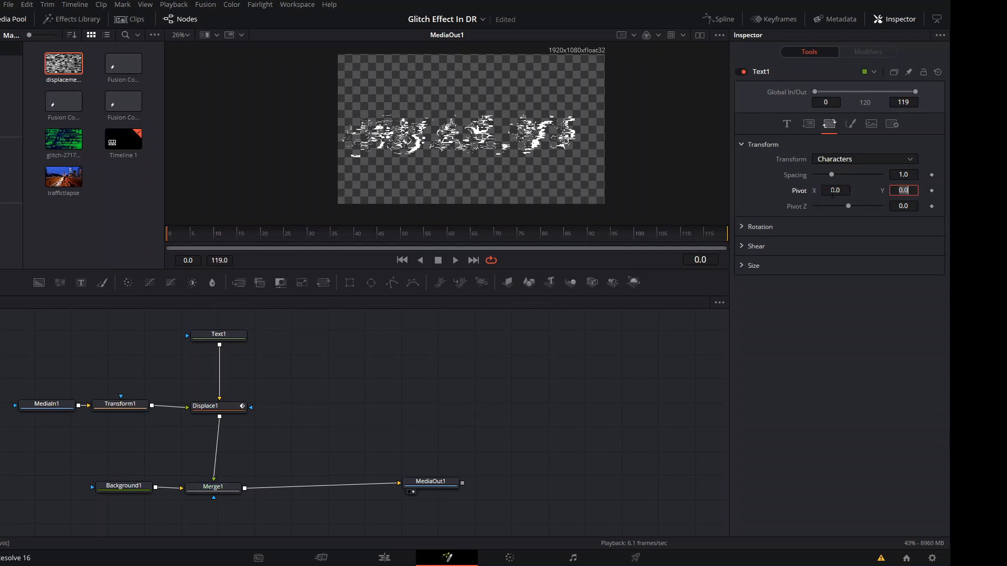
pyautogui.click(753, 266)
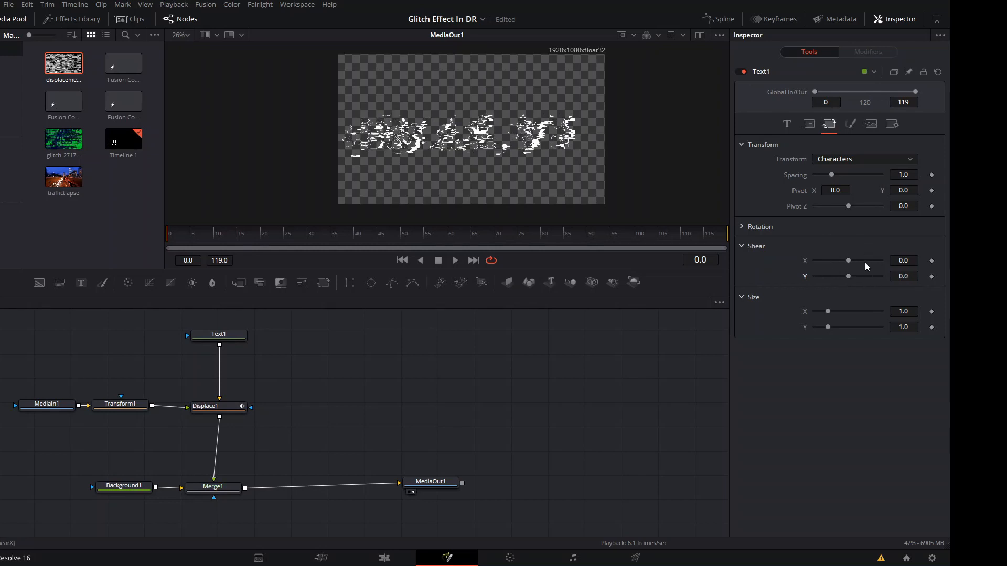
pyautogui.moveTo(853, 277)
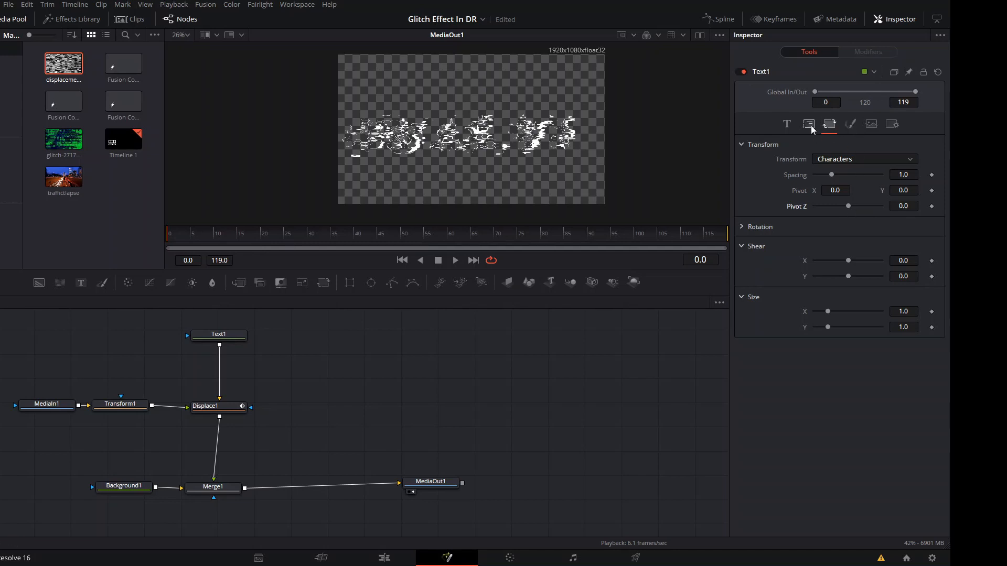
# Expand the text's Rotation options and switch to its Layout settings with Center Z.
pyautogui.click(759, 227)
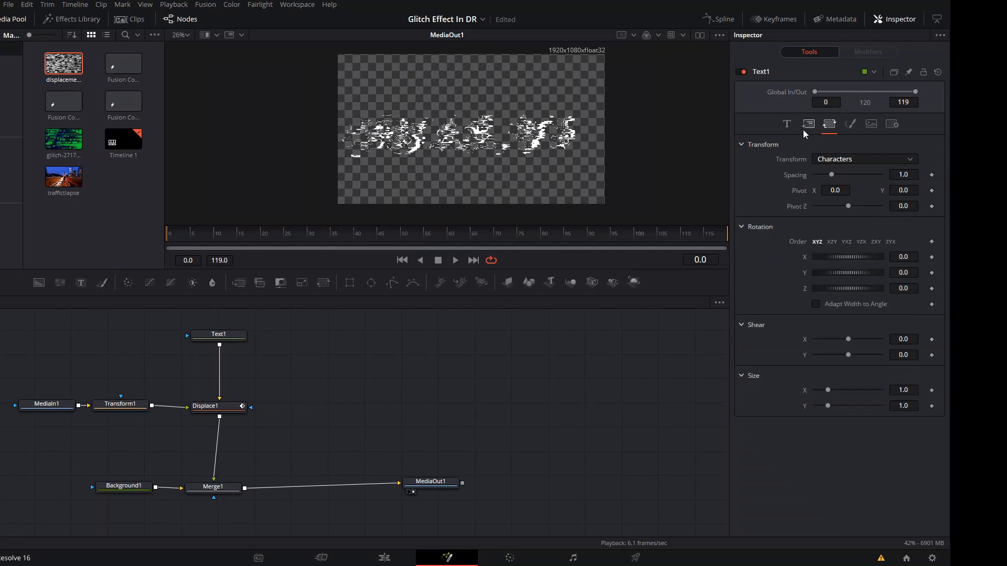
pyautogui.click(807, 123)
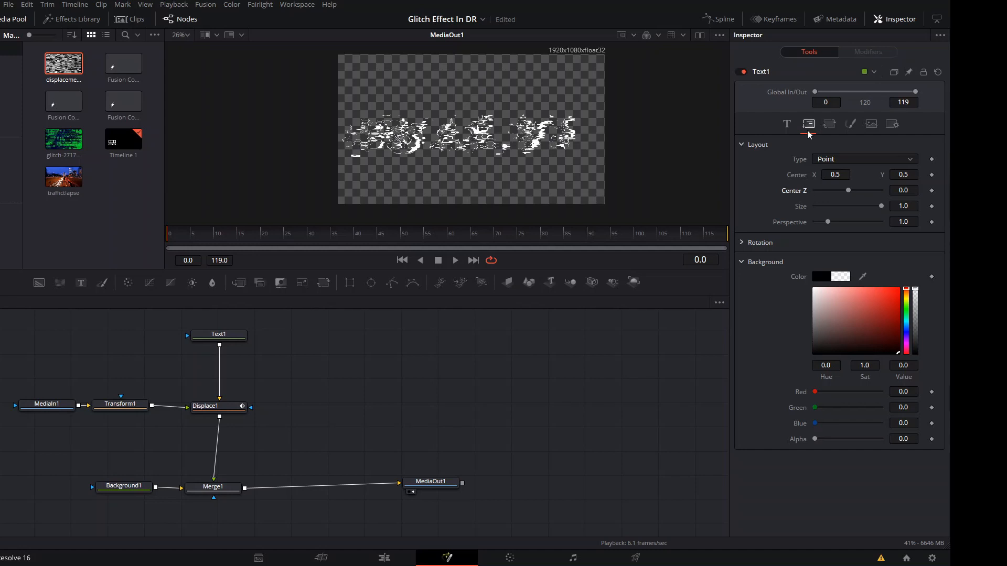
pyautogui.moveTo(820, 136)
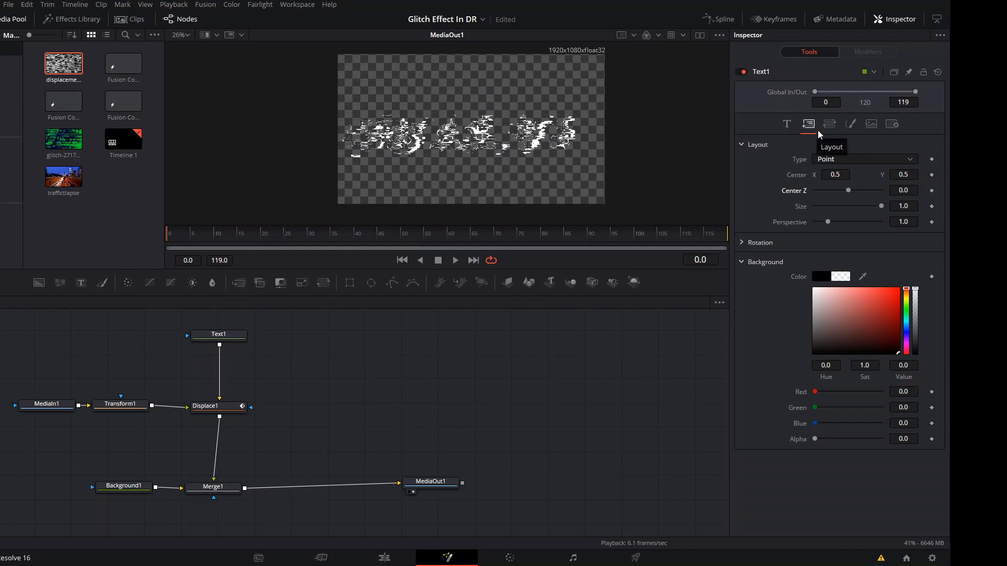
# Keyframe Center Z at 0.0 on frame 11, then set -2.58 at frame 5 so SUALVI zooms in.
pyautogui.click(218, 335)
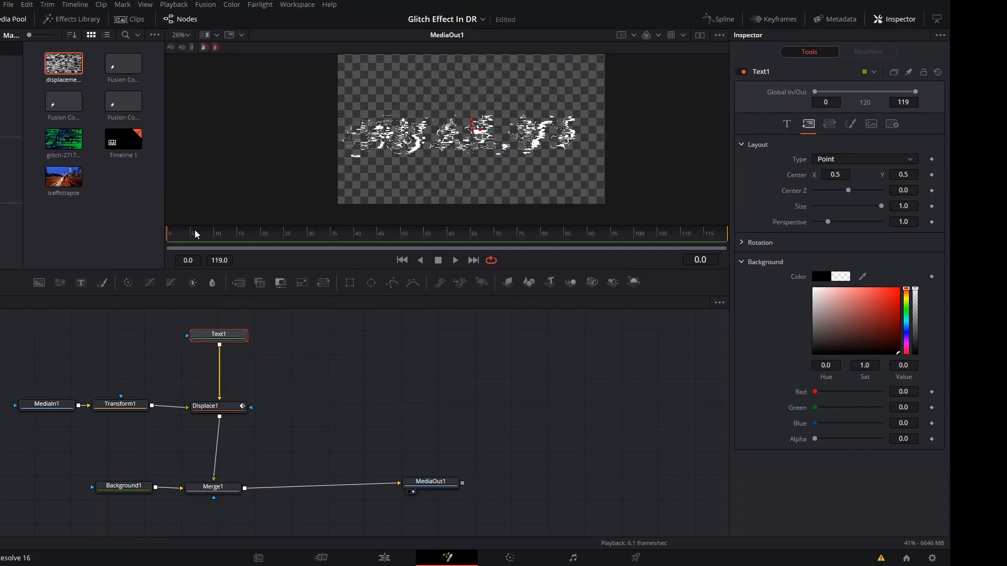
pyautogui.click(196, 233)
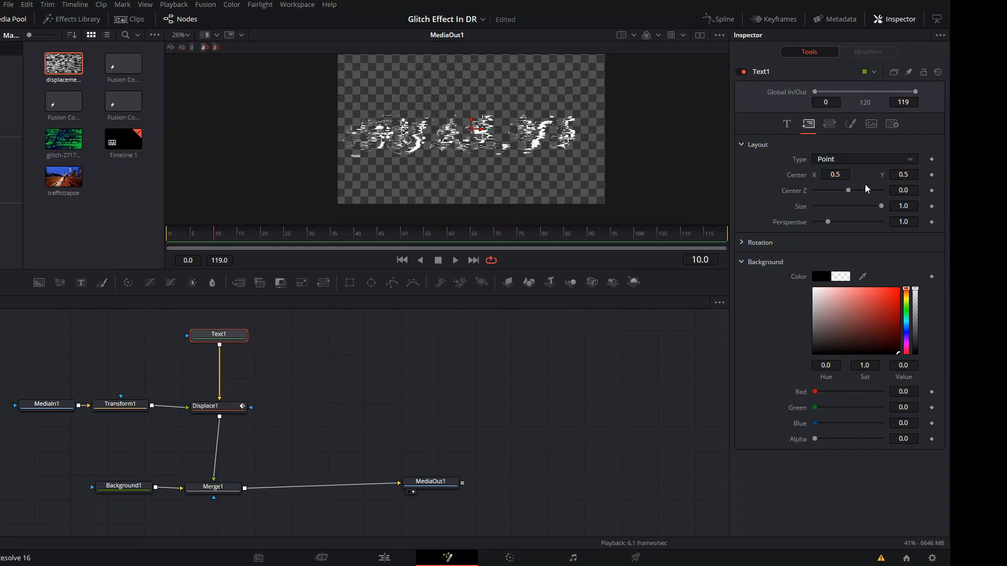
pyautogui.click(219, 233)
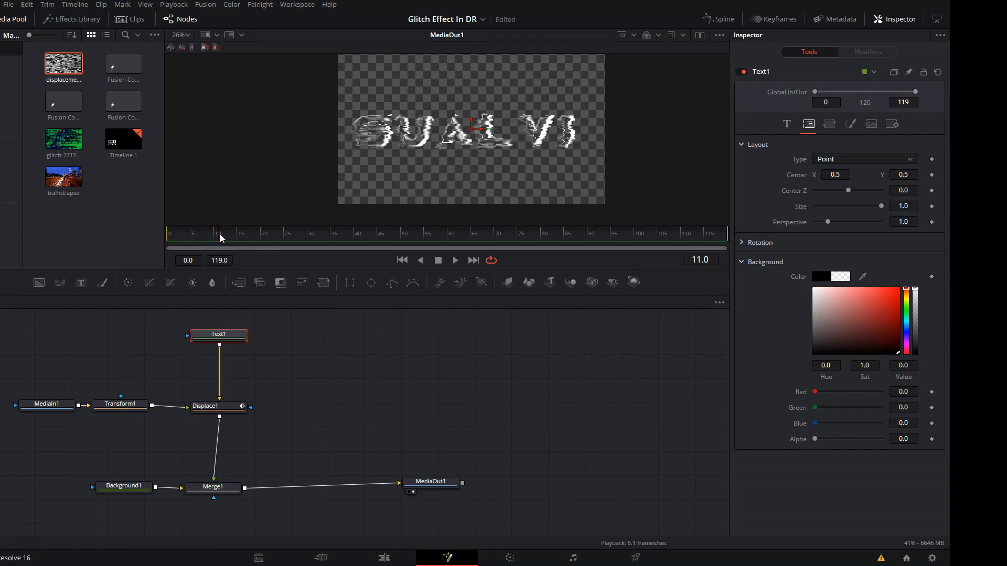
pyautogui.moveTo(711, 184)
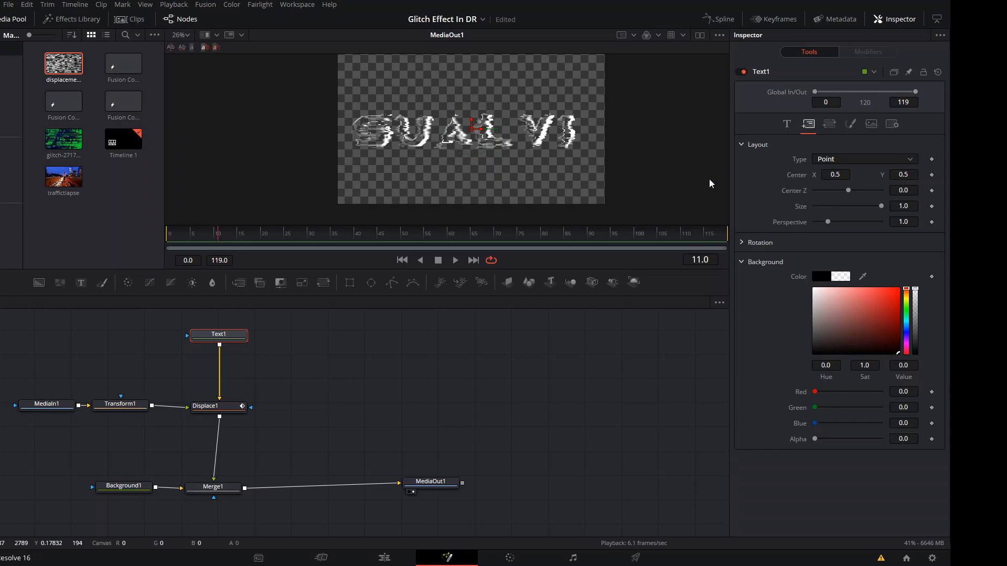
pyautogui.click(930, 190)
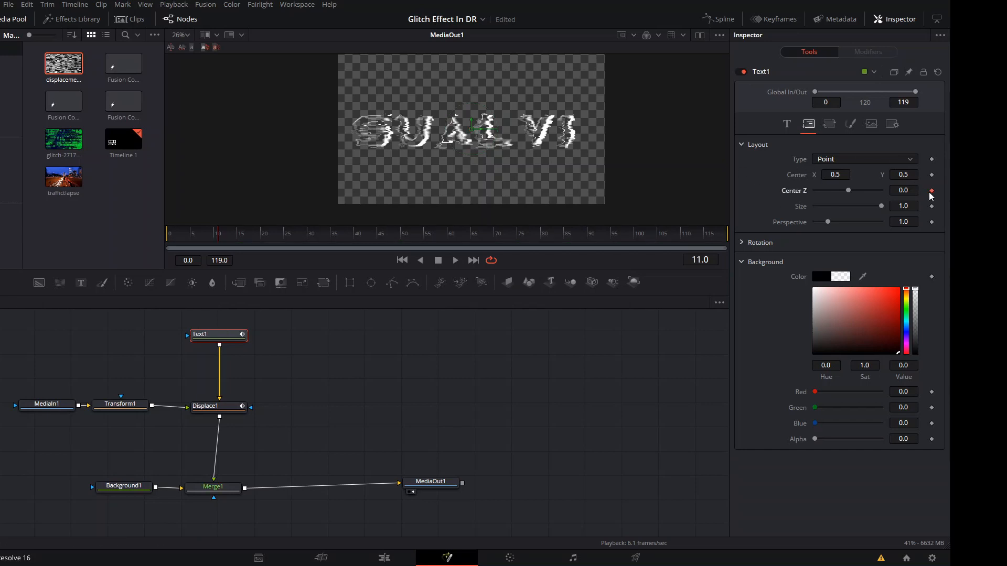
pyautogui.click(196, 236)
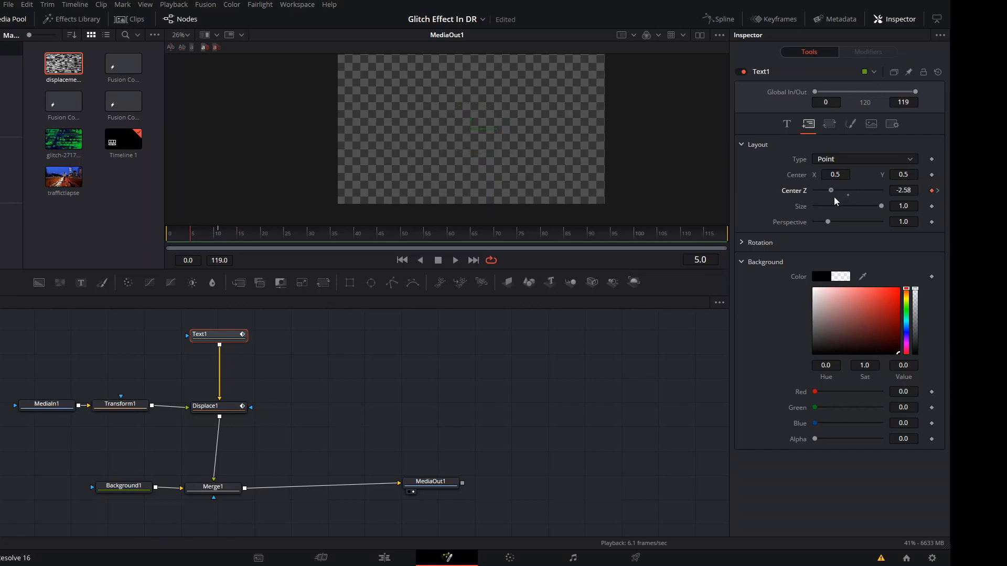
pyautogui.moveTo(433, 90)
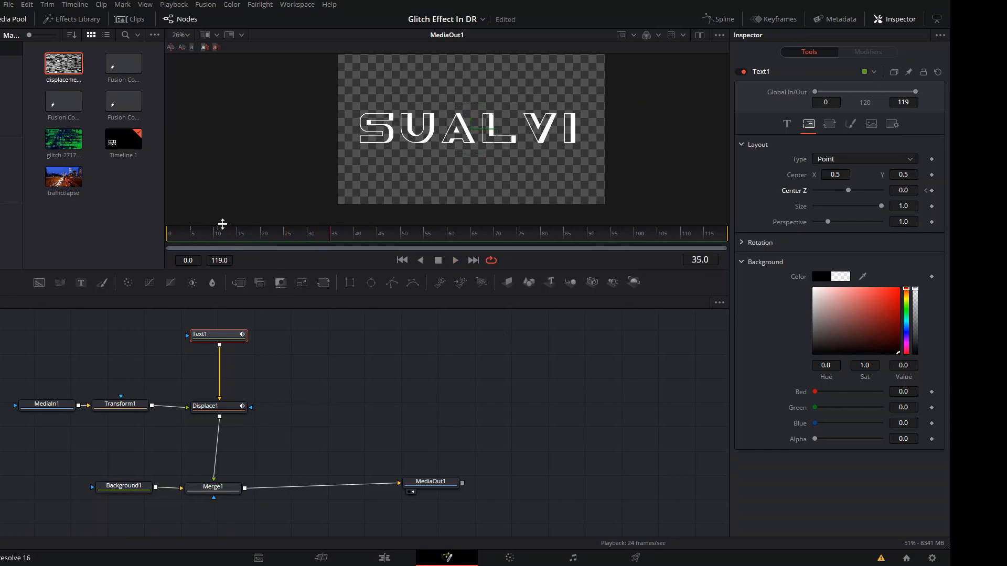
# Check the Center Z curve in the Spline panel and play back the zoom-and-glitch animation.
pyautogui.click(718, 19)
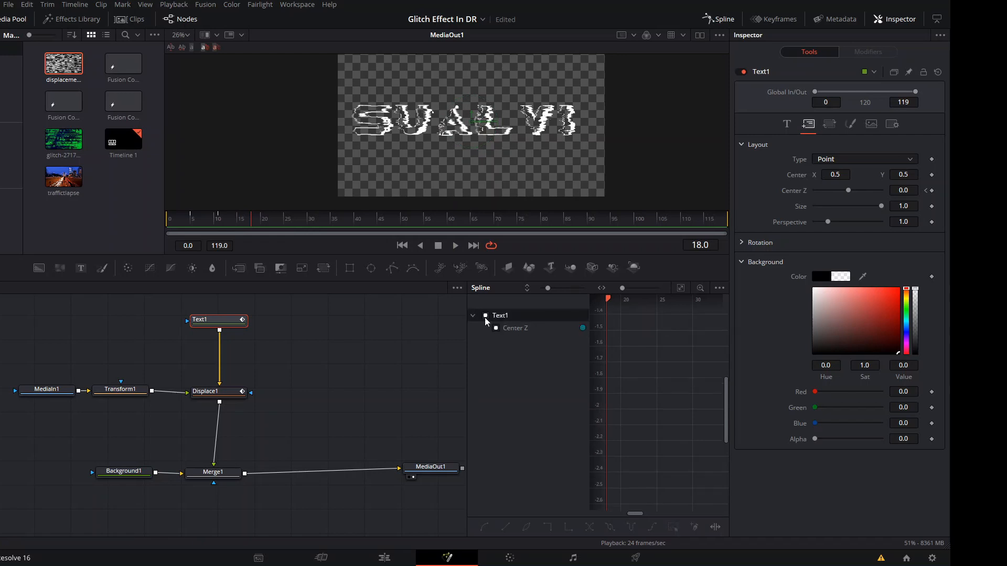
pyautogui.click(219, 391)
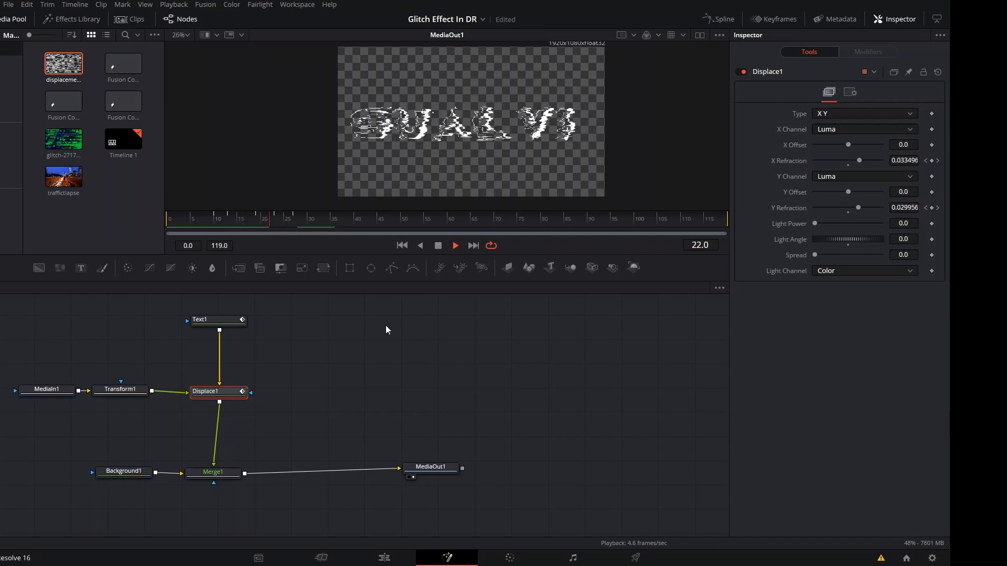
pyautogui.click(332, 218)
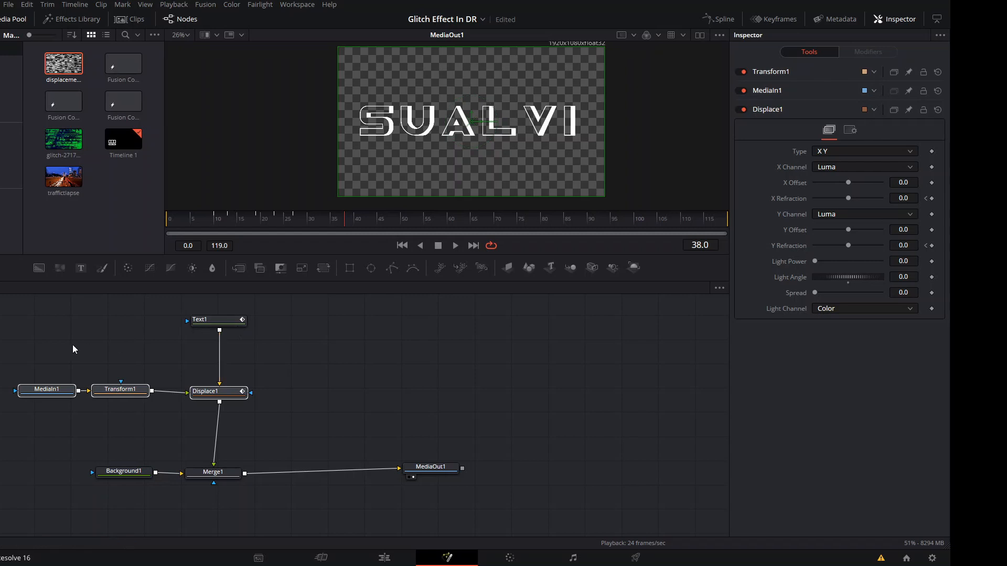
pyautogui.moveTo(256, 385)
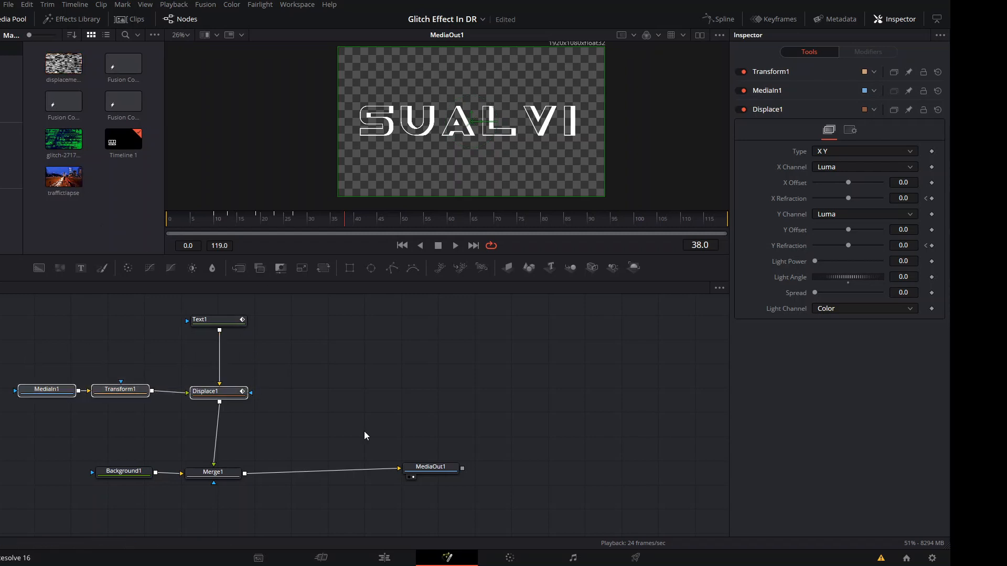
# Place the traffictlapse clip after the title on the edit timeline and select it.
pyautogui.click(384, 557)
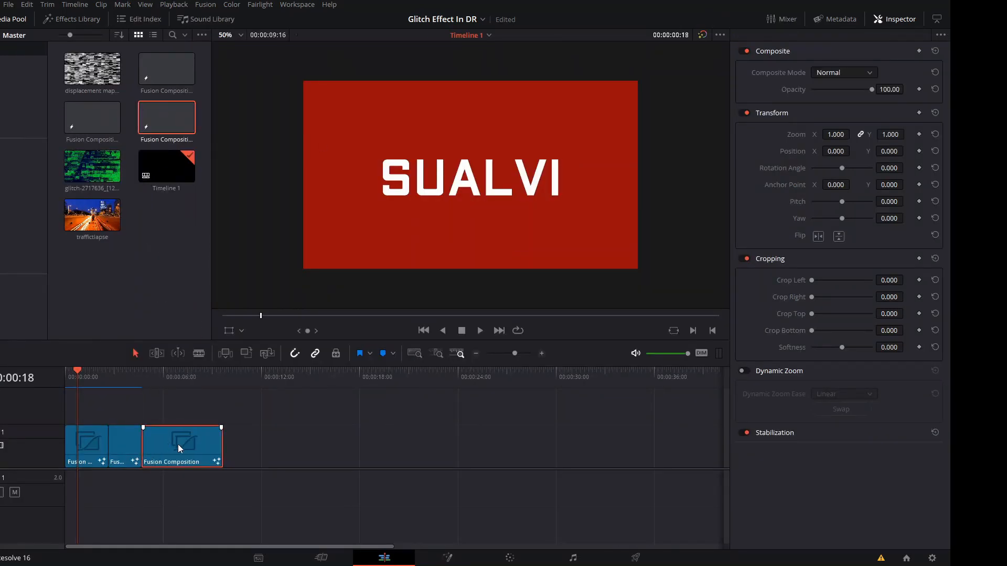
pyautogui.click(92, 215)
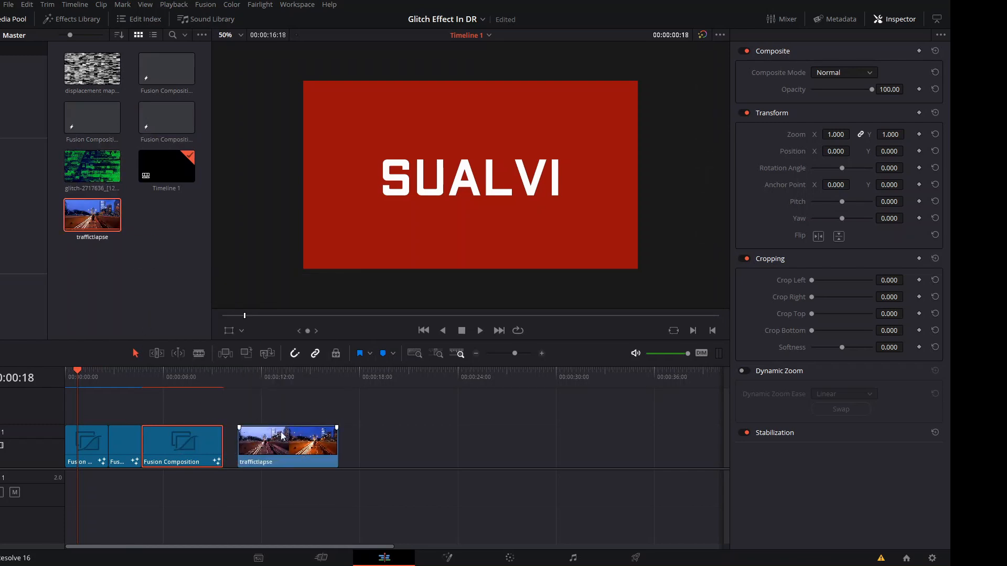
pyautogui.click(287, 443)
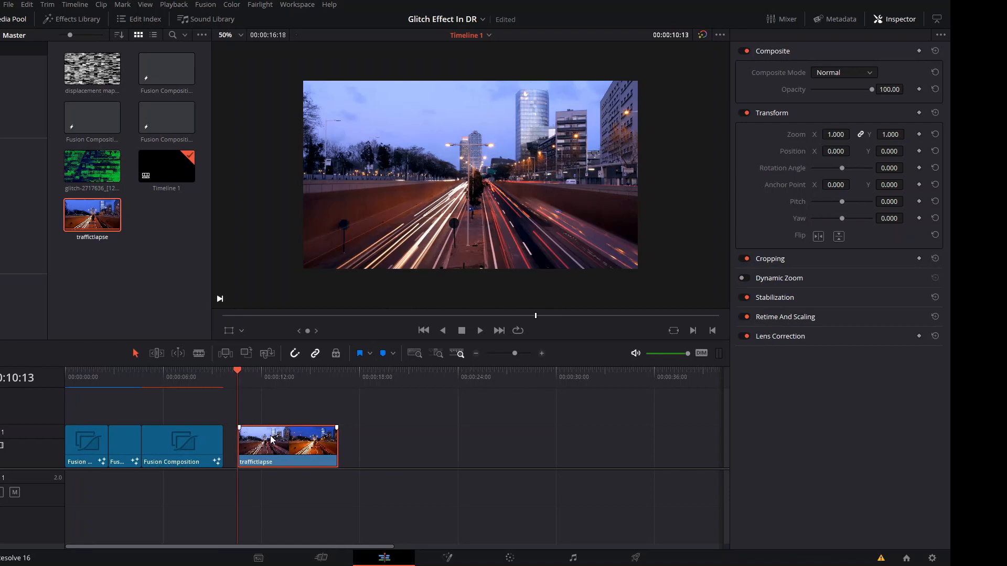
pyautogui.moveTo(448, 557)
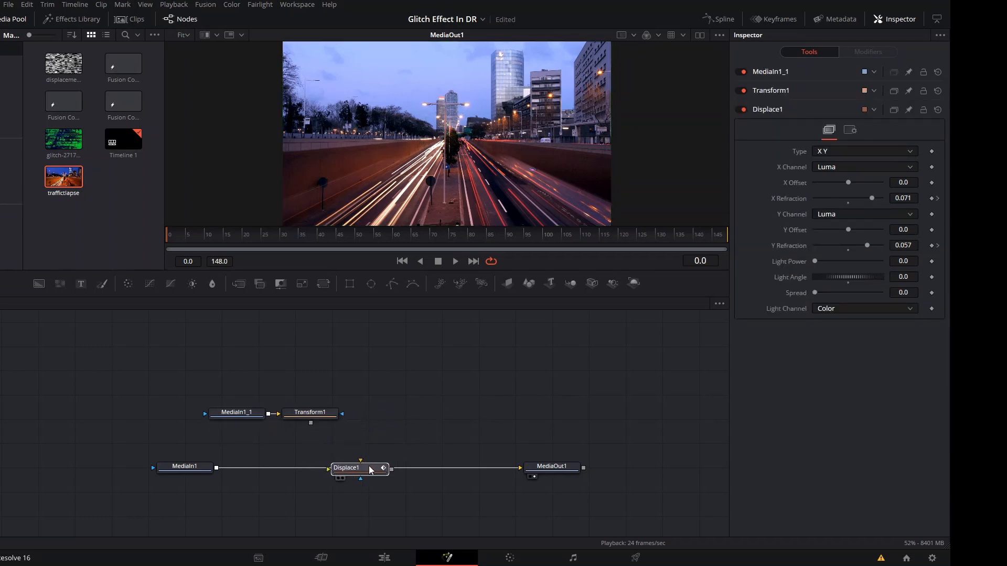
# Feed Transform1 into Displace1 so the traffic footage glitches then clears, and return to the edit timeline.
pyautogui.click(347, 466)
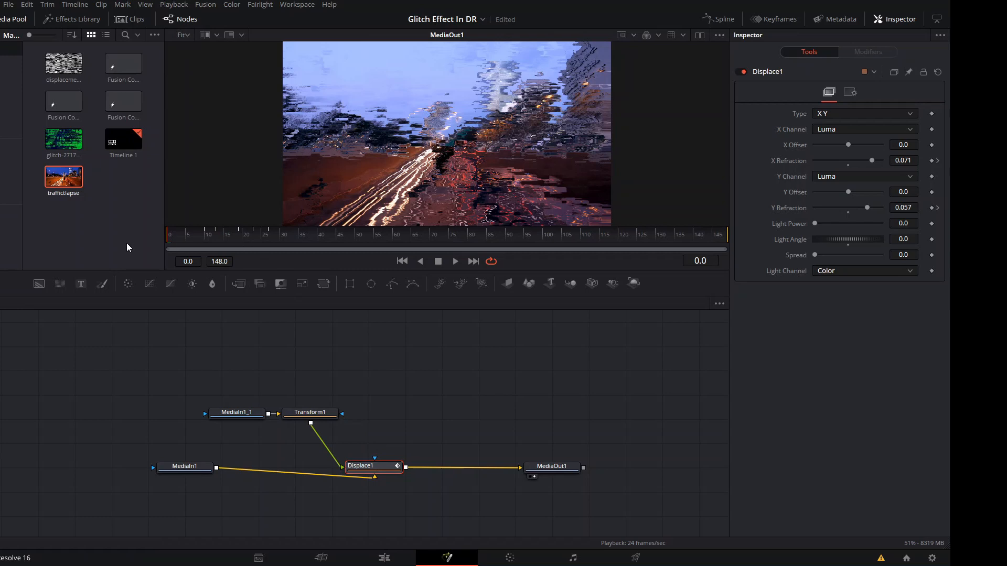
pyautogui.click(454, 261)
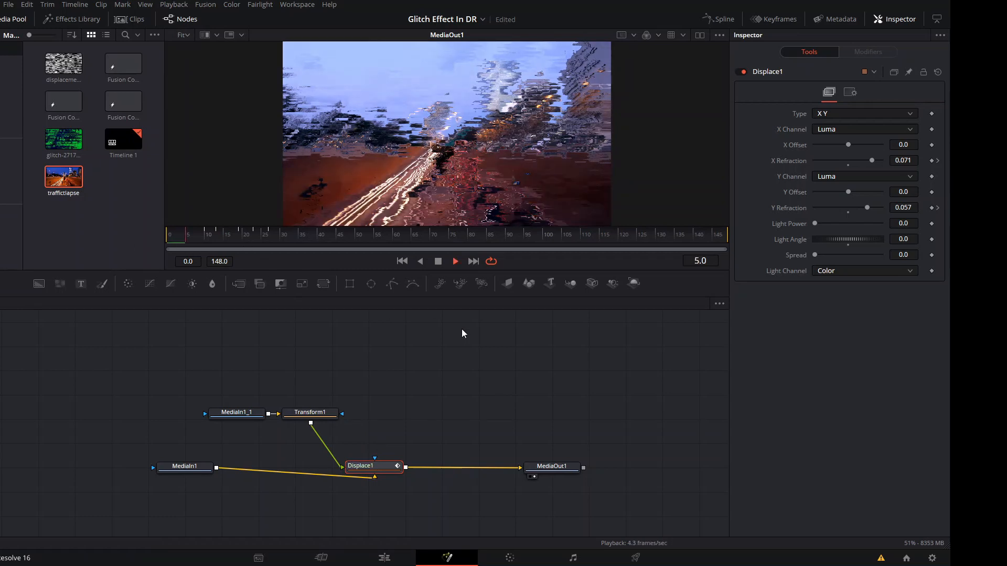
pyautogui.click(228, 250)
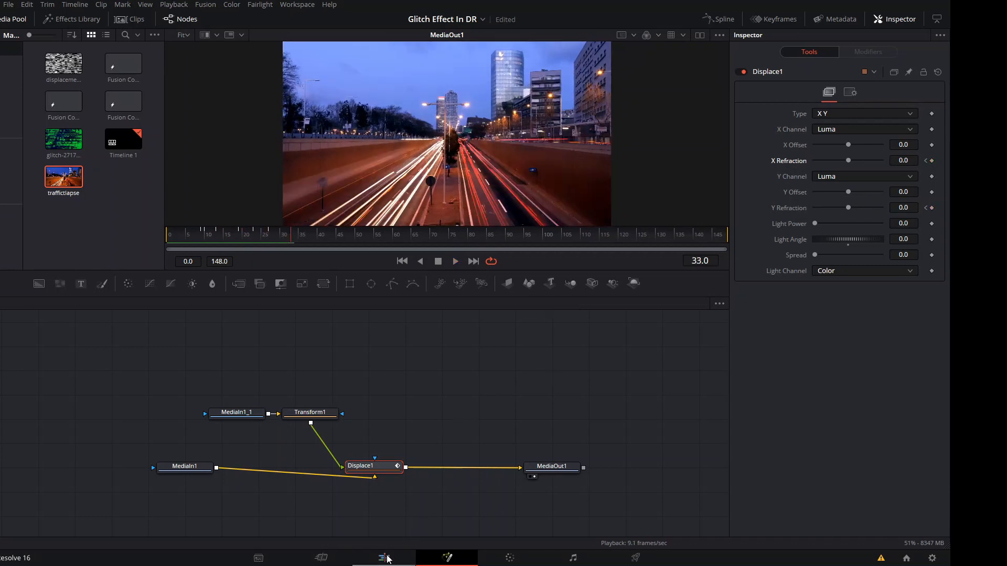
pyautogui.click(384, 557)
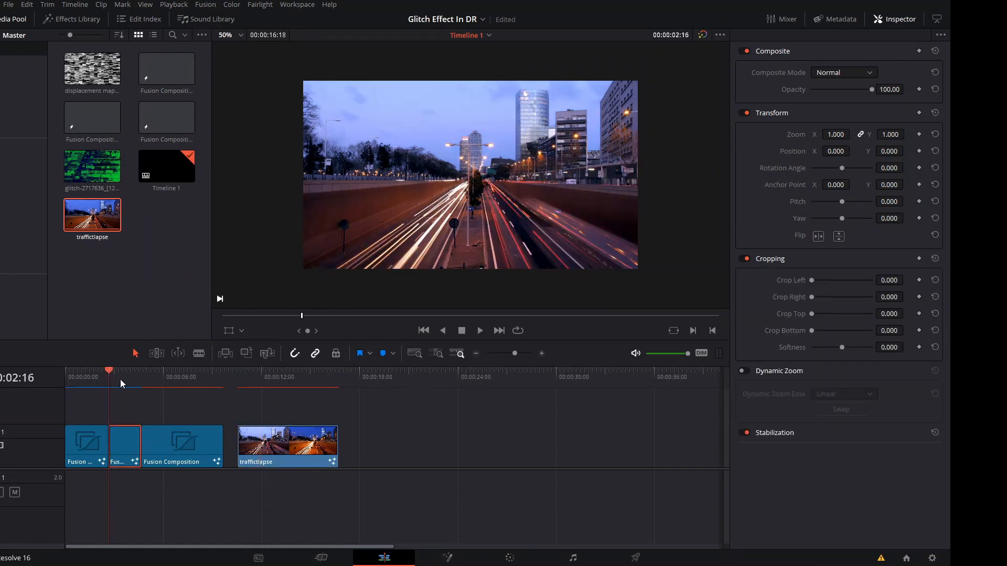
pyautogui.click(447, 557)
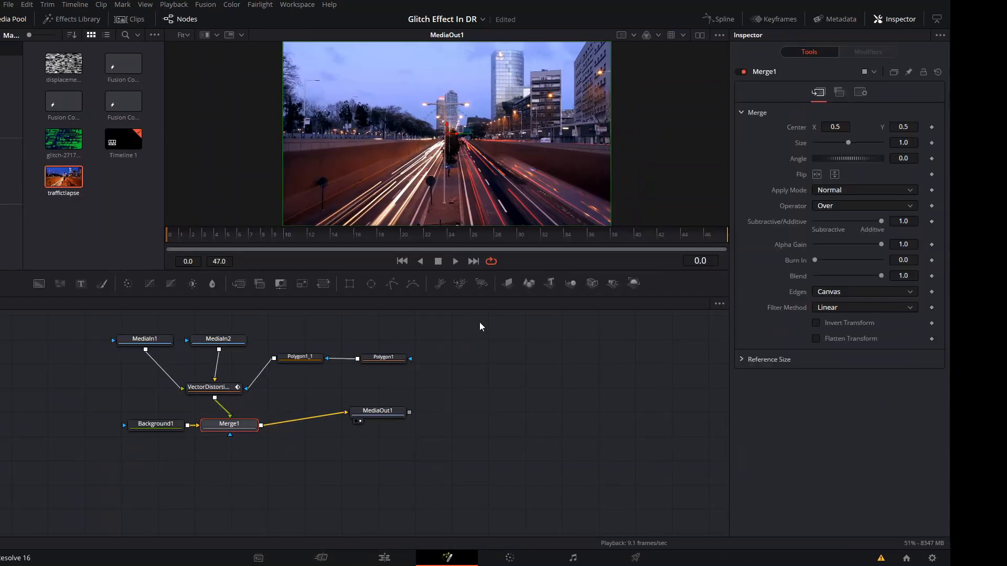
pyautogui.click(212, 387)
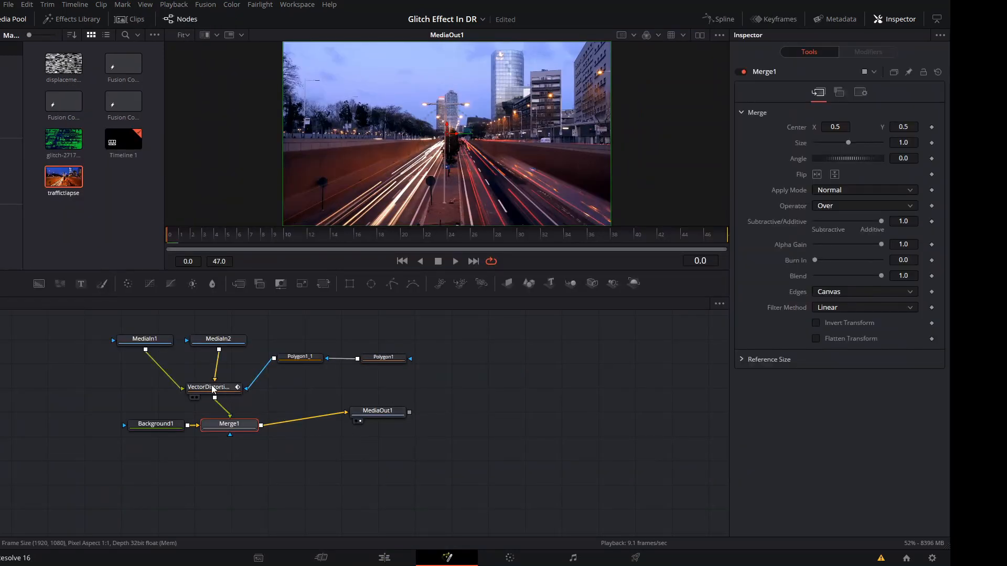
pyautogui.click(208, 387)
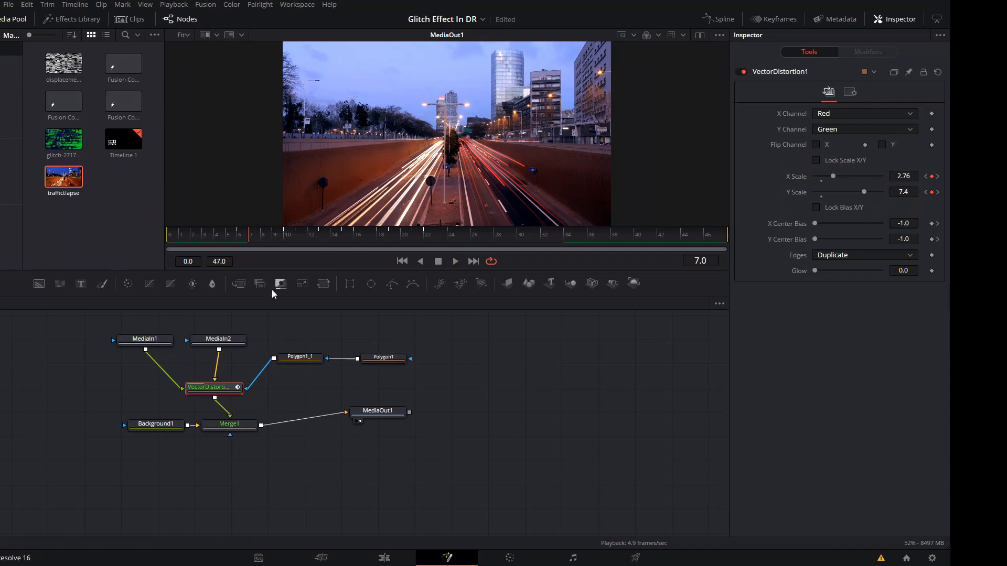
pyautogui.moveTo(545, 504)
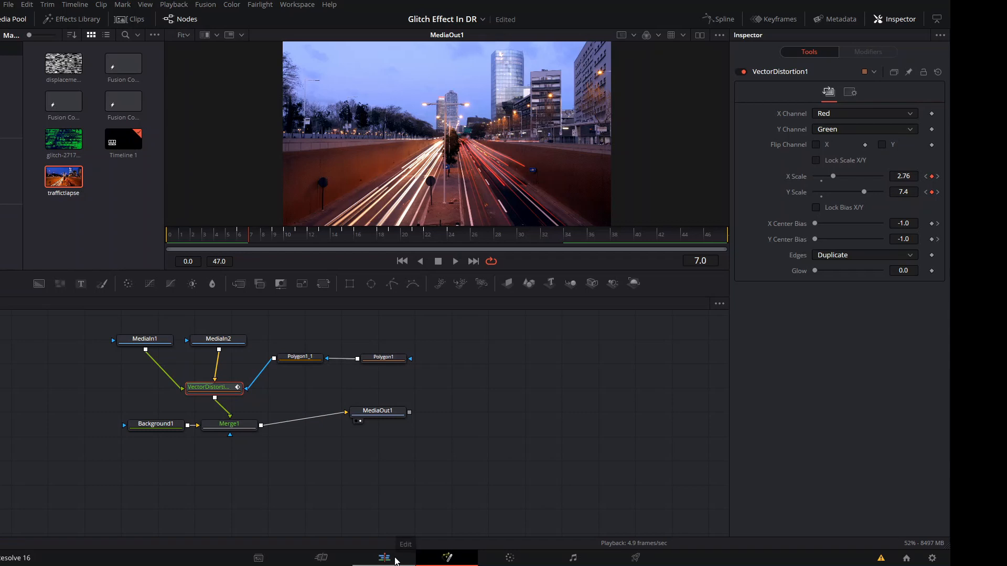
pyautogui.click(384, 557)
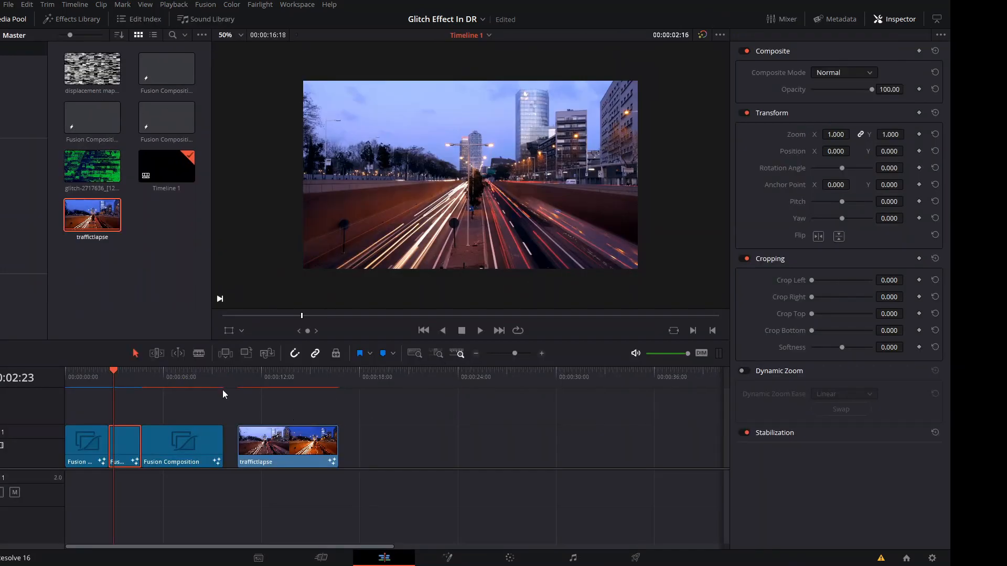
pyautogui.moveTo(206, 381)
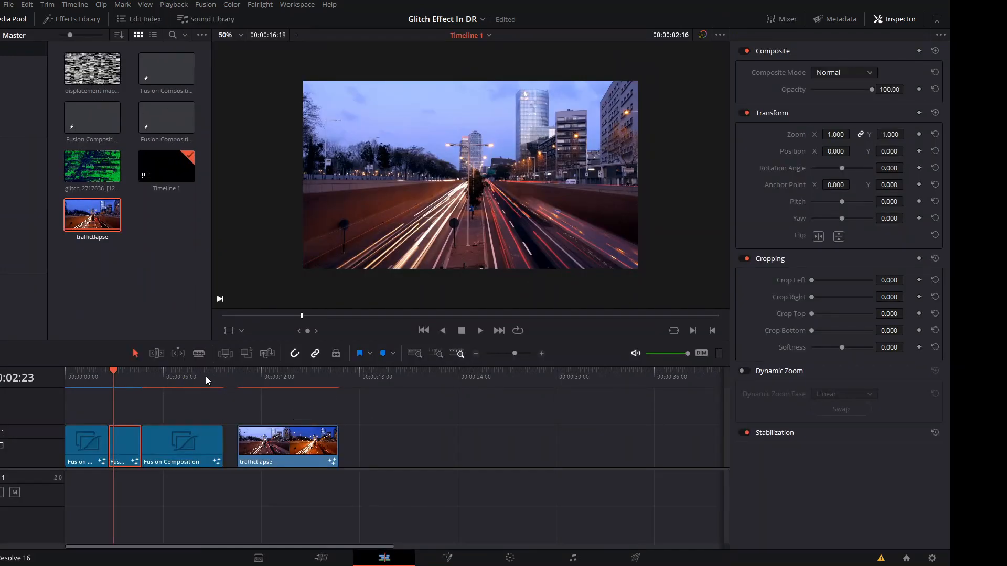